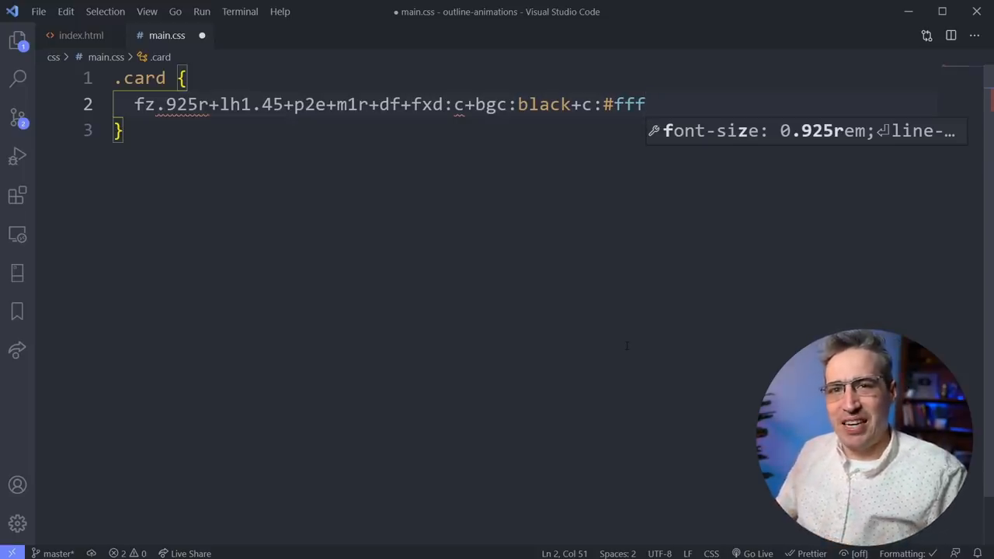
# Clear the .card rule and its chained abbreviation so main.css is empty.
pyautogui.press('Tab')
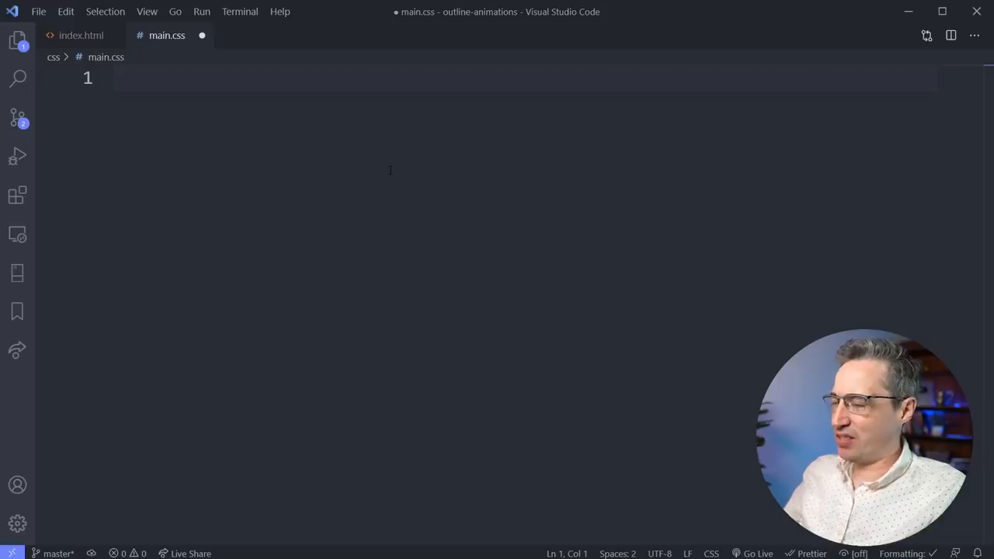
# Start a body rule and write margin: 0; in full, once more as a duplicate.
pyautogui.write('body')
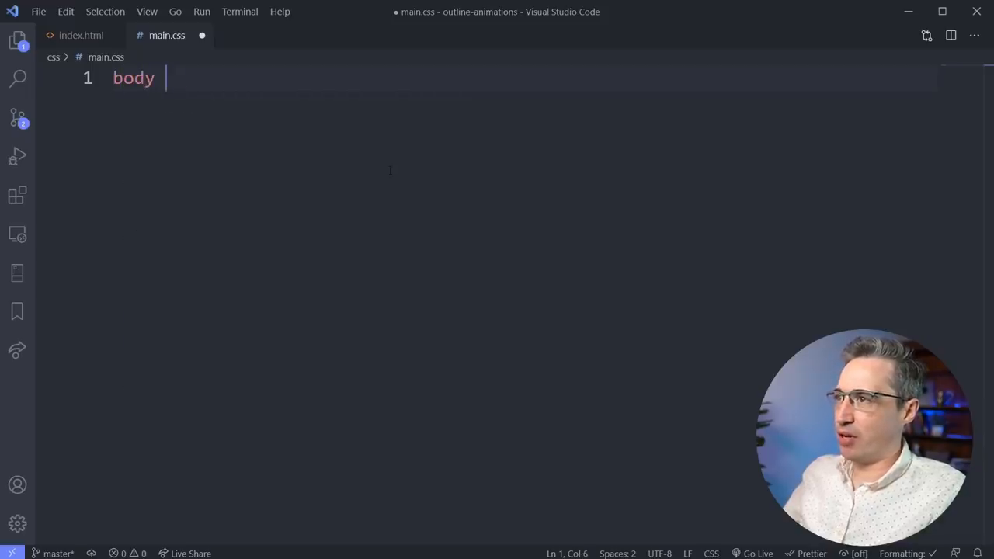
pyautogui.write('{')
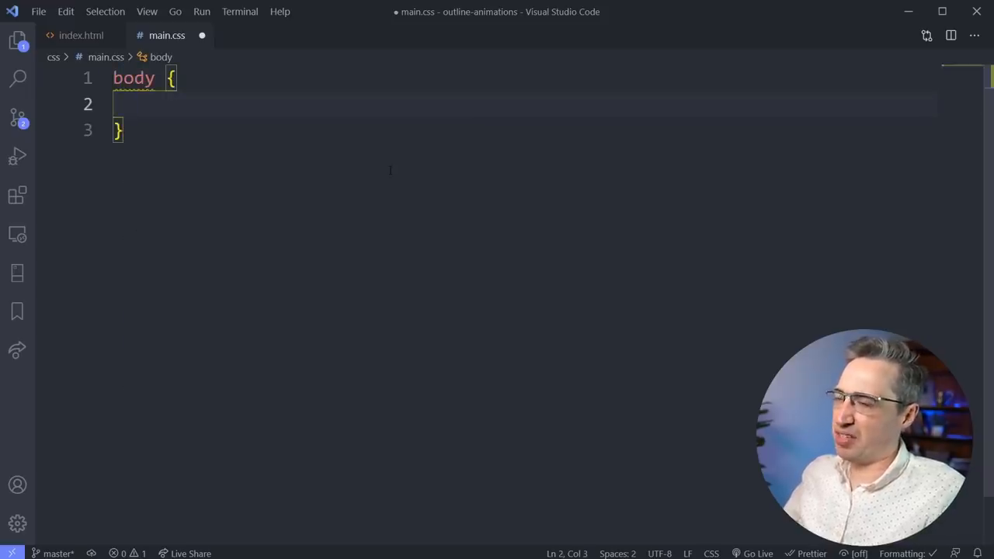
pyautogui.write('mar')
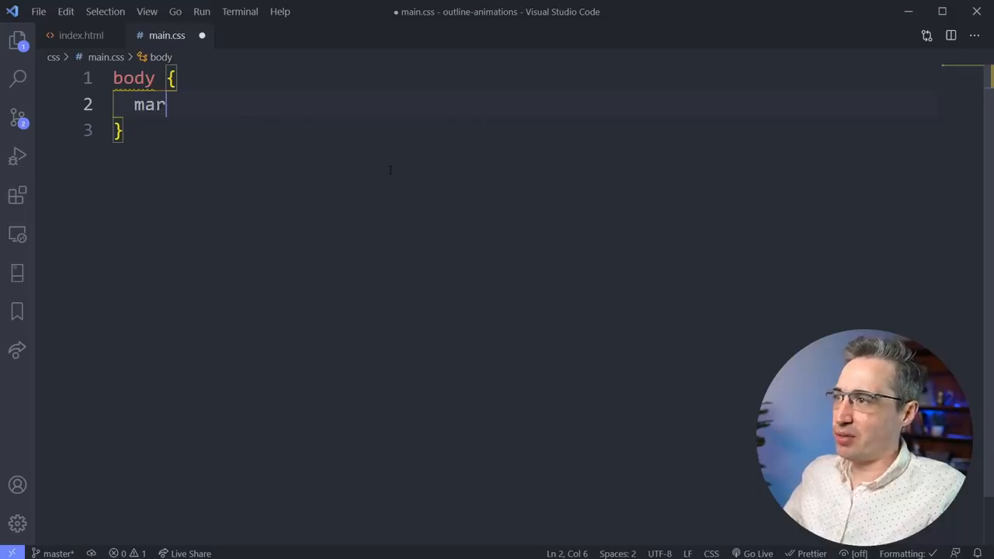
pyautogui.write('gin: 0;')
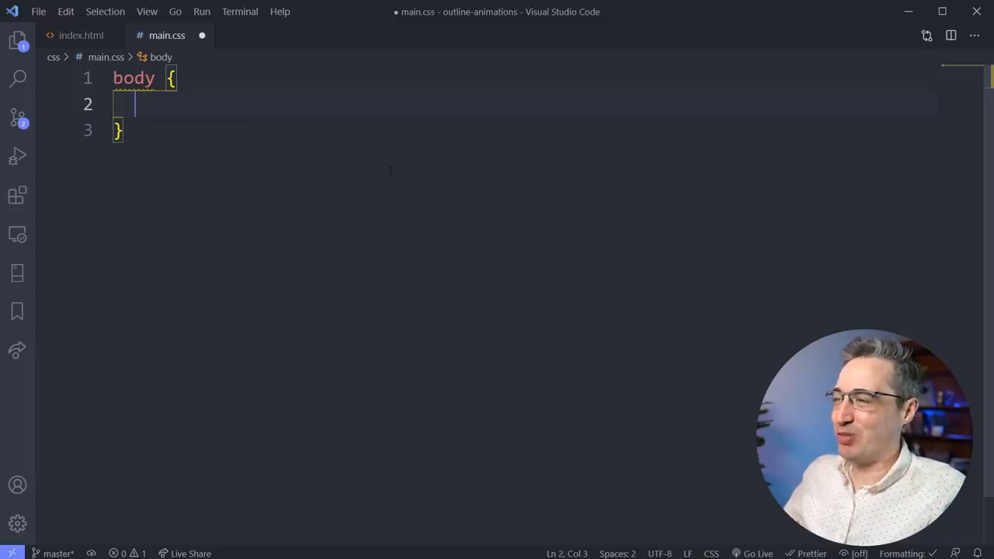
pyautogui.write('m')
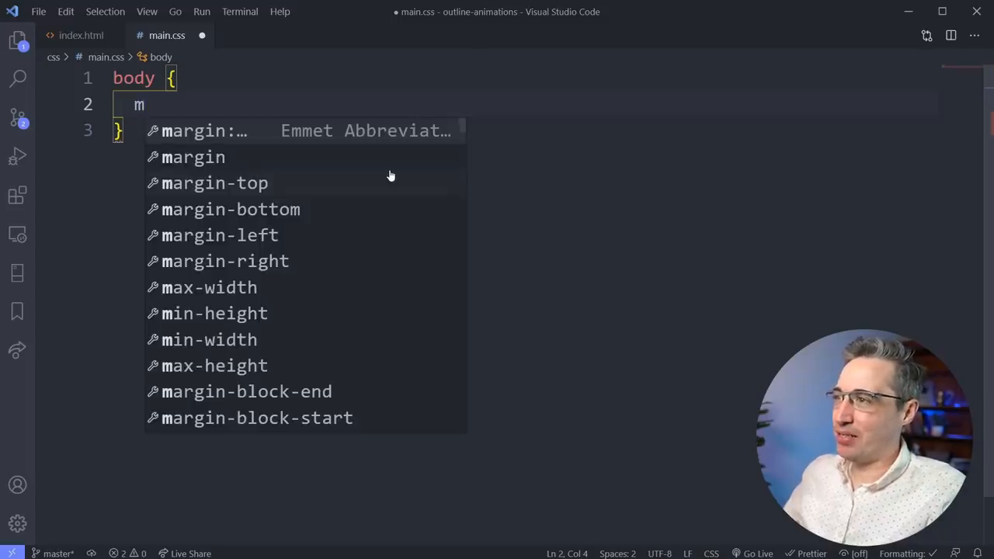
pyautogui.write('argin: 0;')
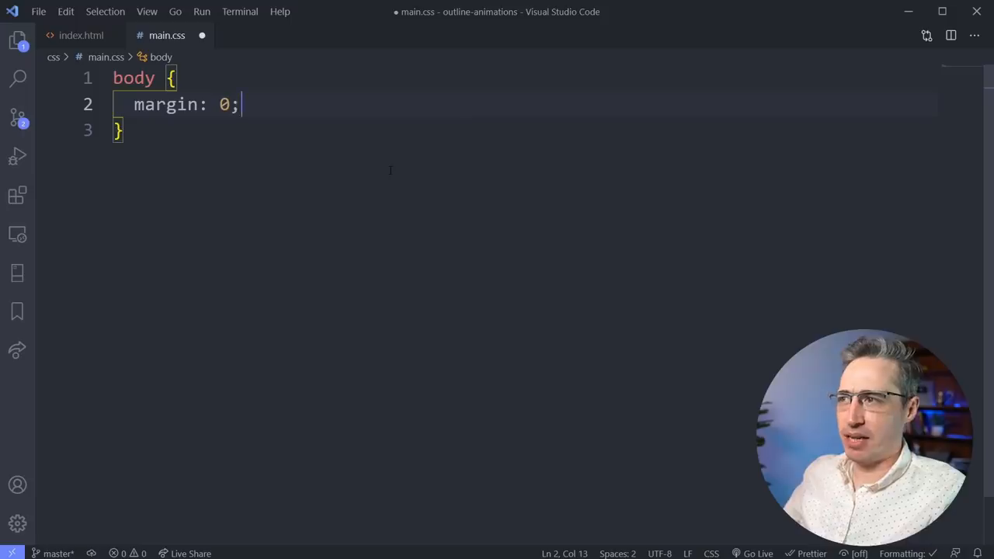
# Try the m0 Emmet abbreviation, expanding it into margin: 0 declarations.
pyautogui.press('Enter')
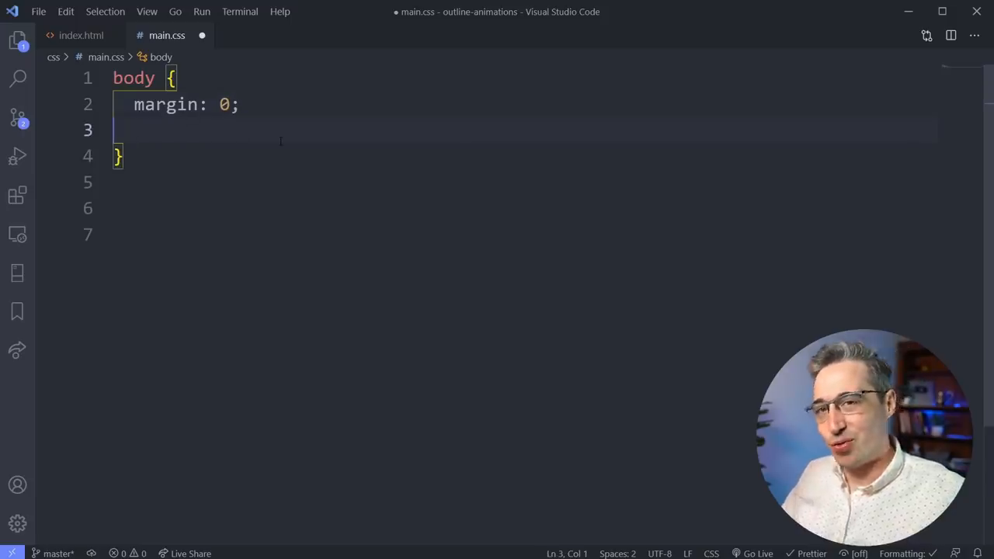
pyautogui.write('m')
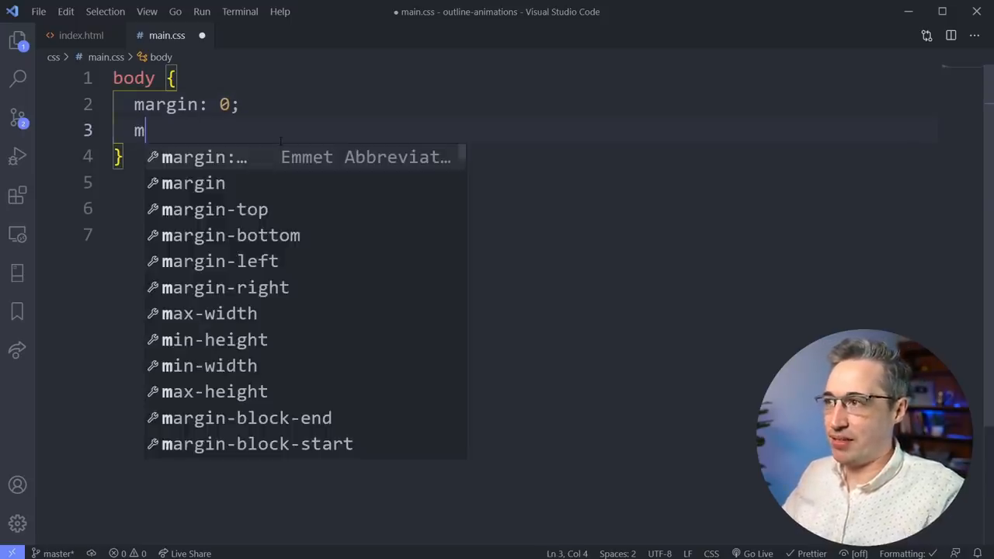
pyautogui.write('0')
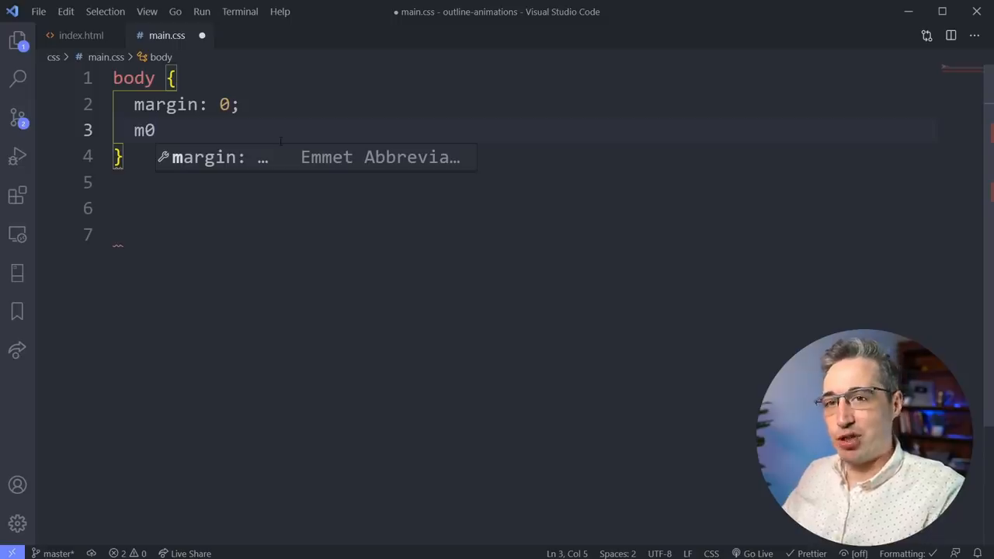
pyautogui.press('Tab')
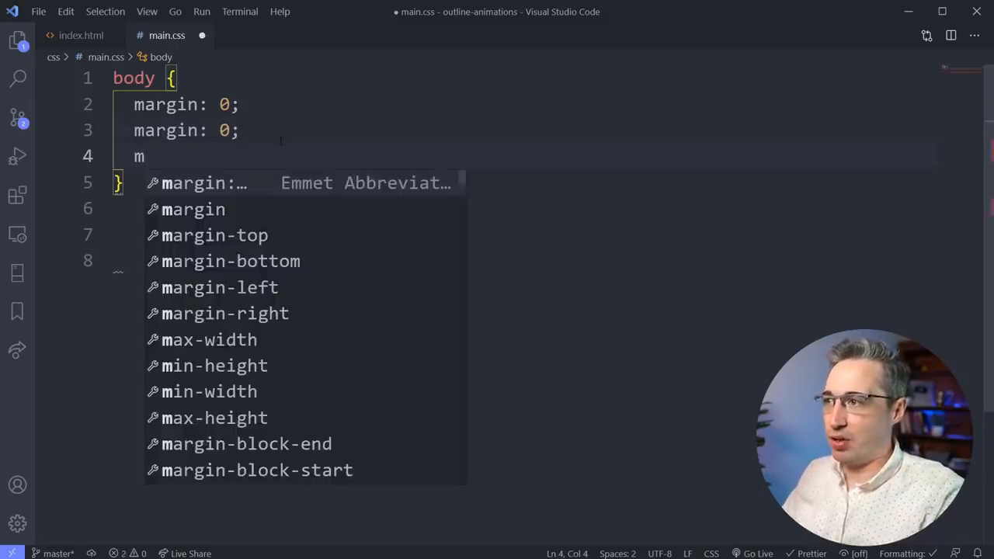
pyautogui.write('0')
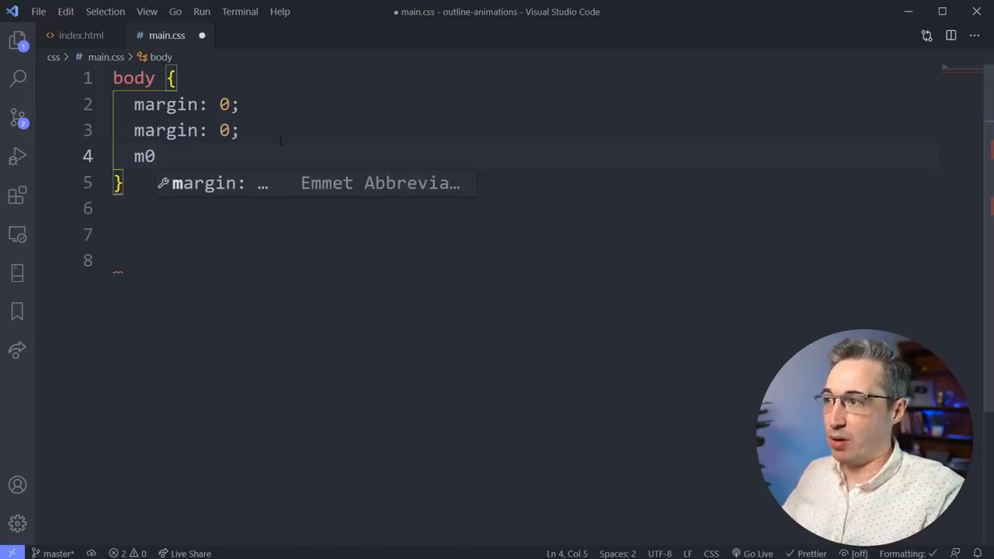
pyautogui.press('Tab')
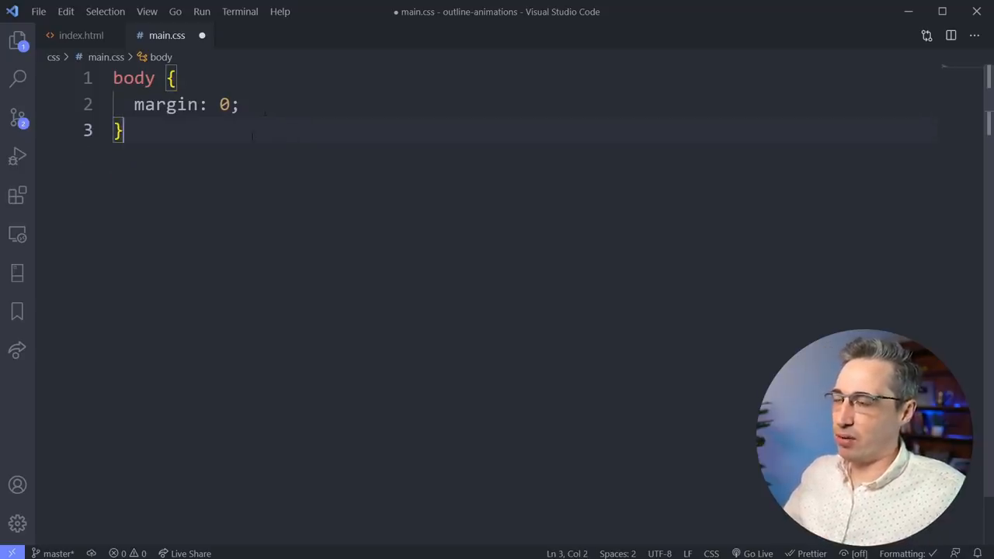
# Add a .container rule below body with padding: 2rem expanded from p2r.
pyautogui.press('Enter')
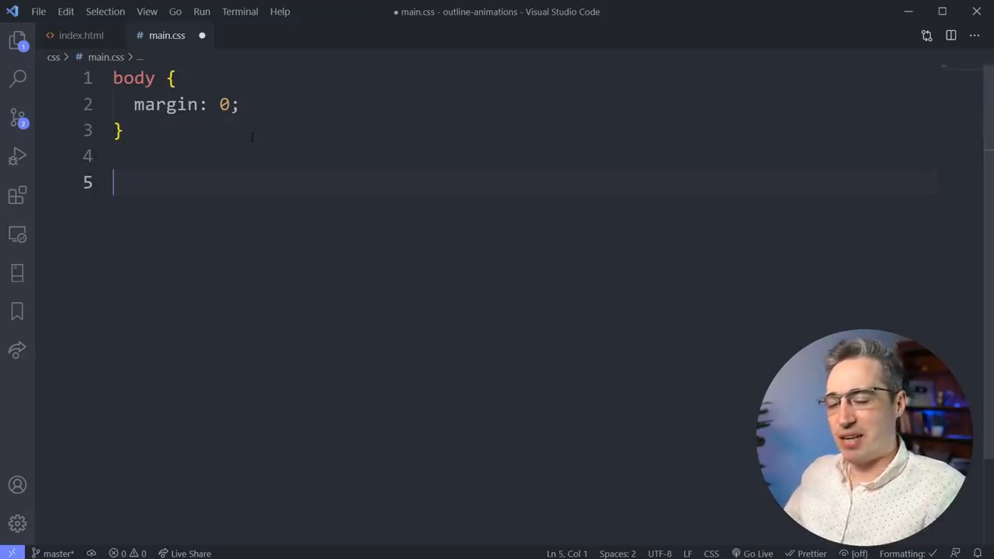
pyautogui.write('.container')
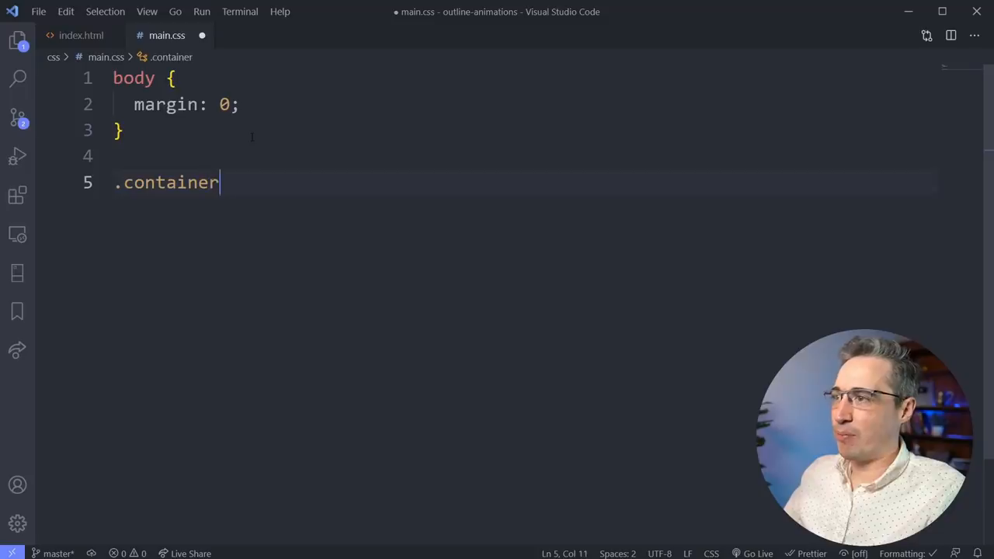
pyautogui.write('{')
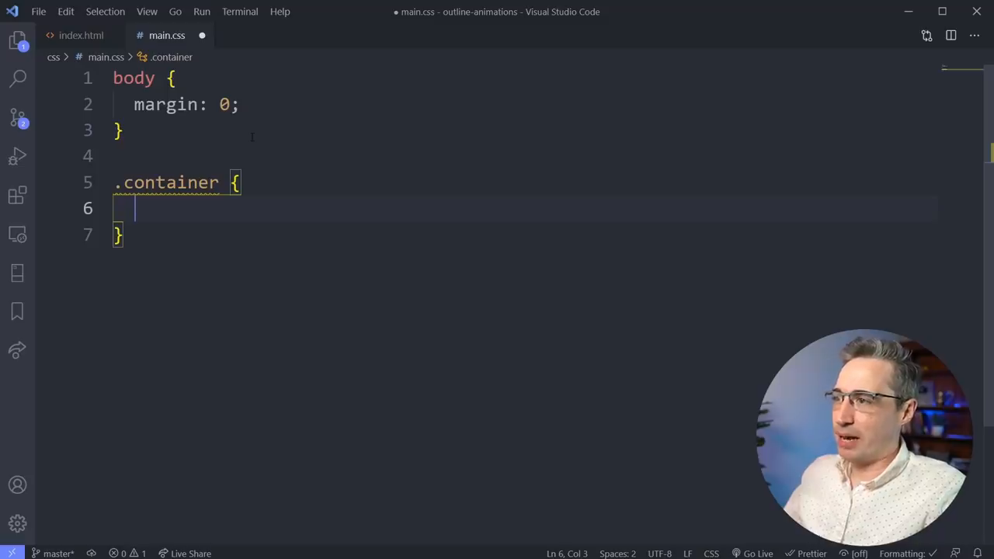
pyautogui.write('p')
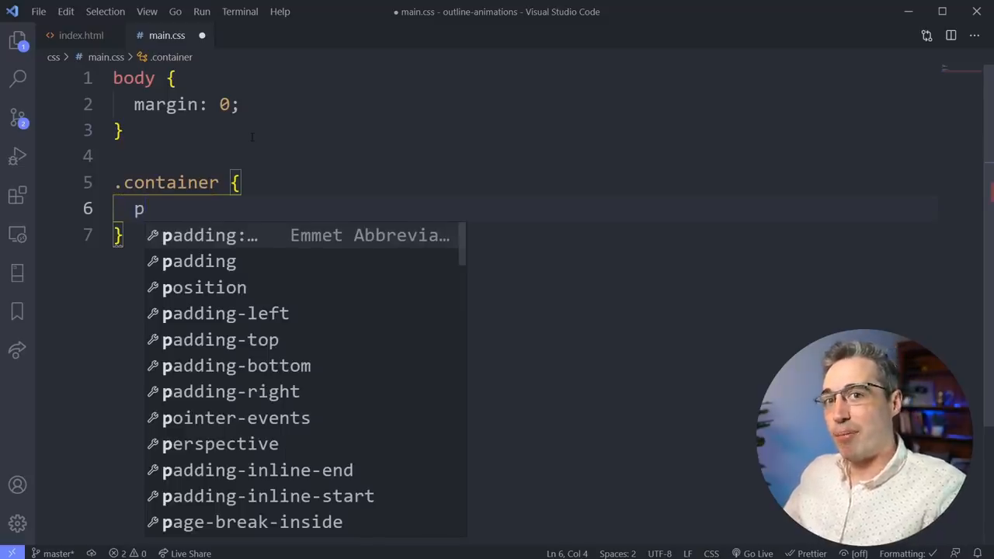
pyautogui.write('2r')
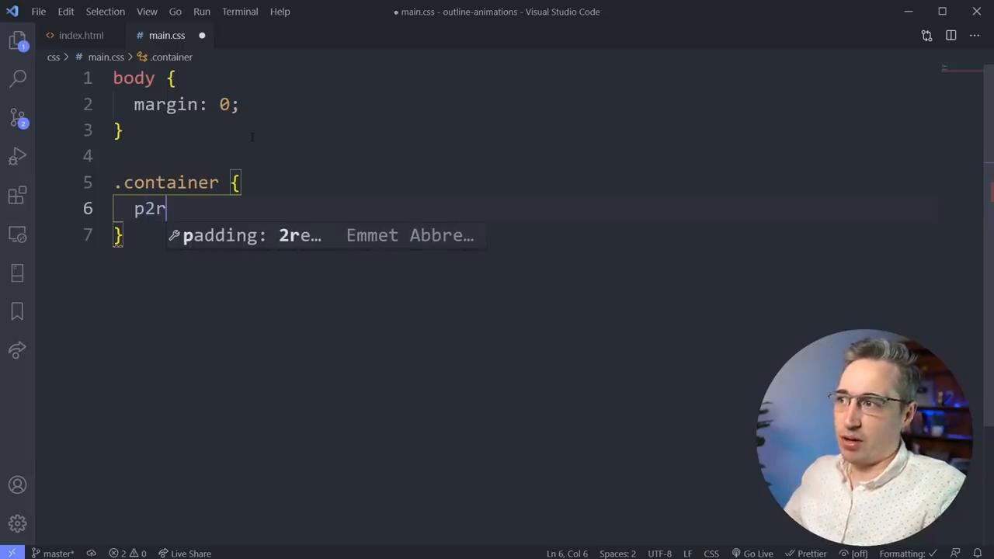
pyautogui.press('Tab')
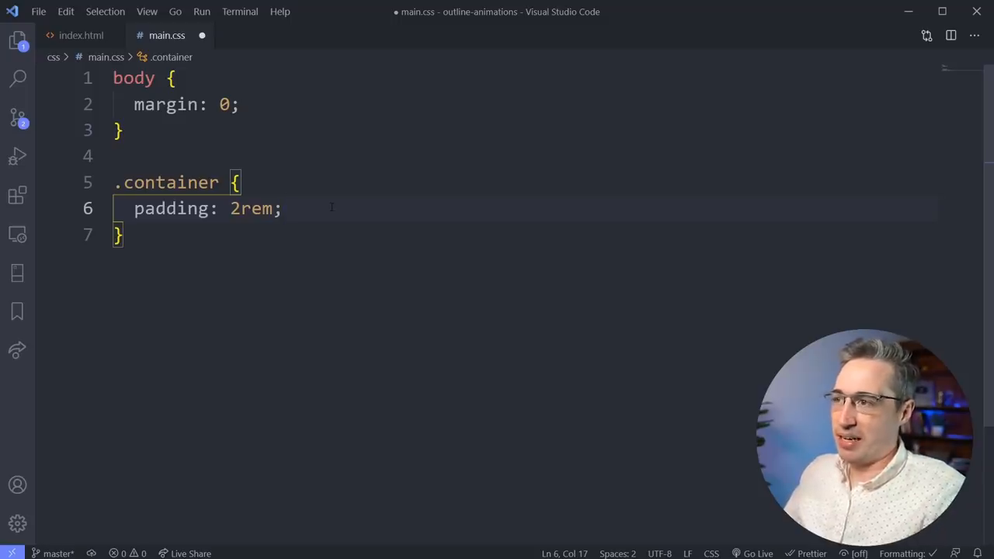
# Give .container a width: 100% declaration, written out after trying w100p.
pyautogui.press('Enter')
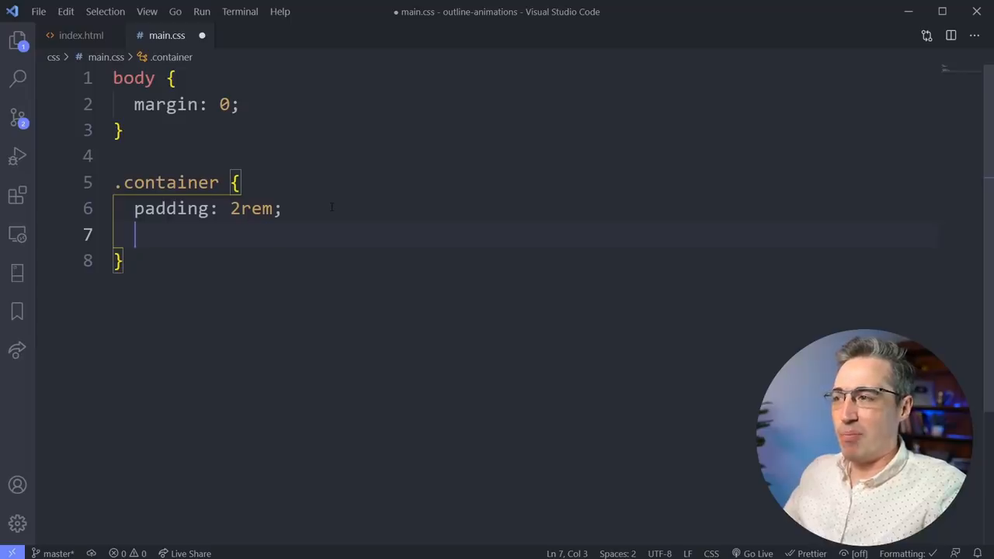
pyautogui.write('w')
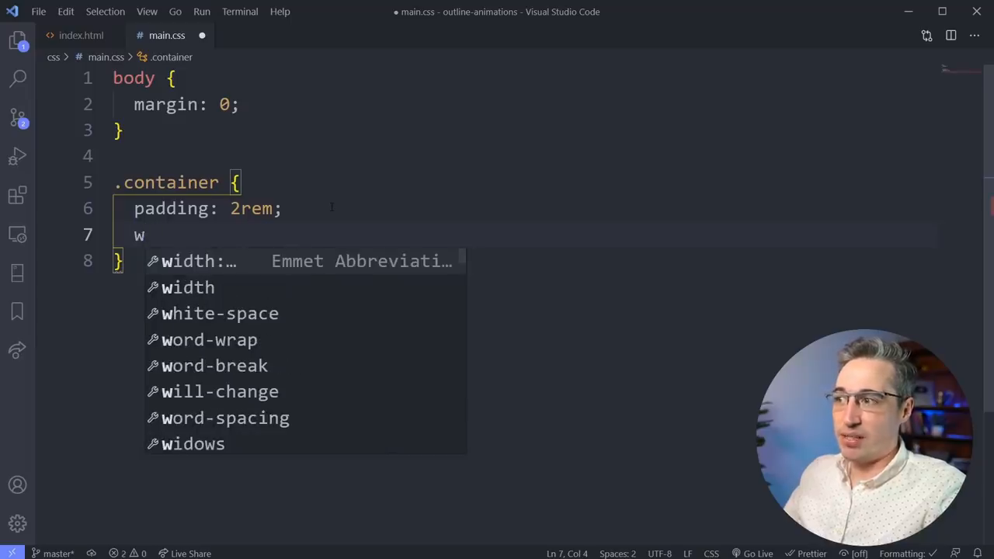
pyautogui.write('100p')
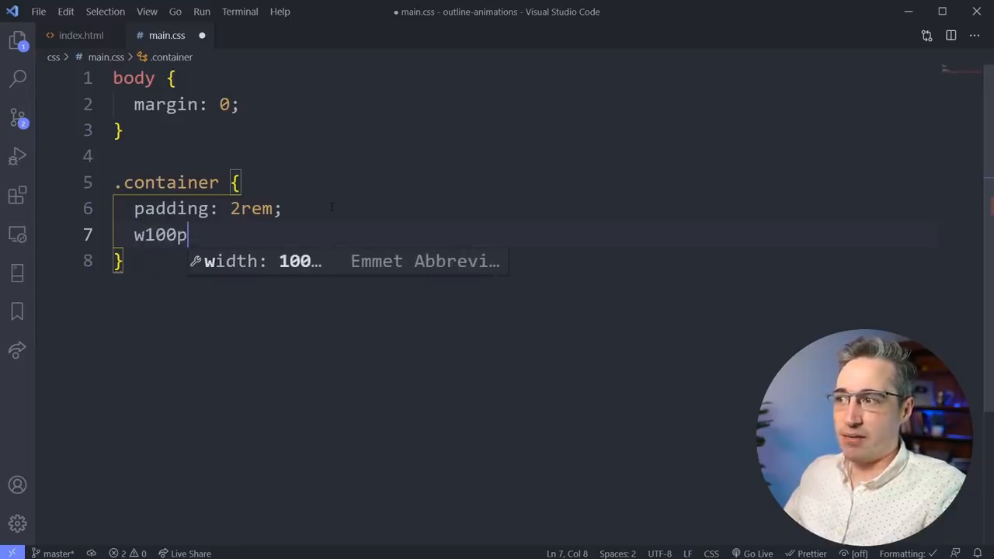
pyautogui.press('Tab')
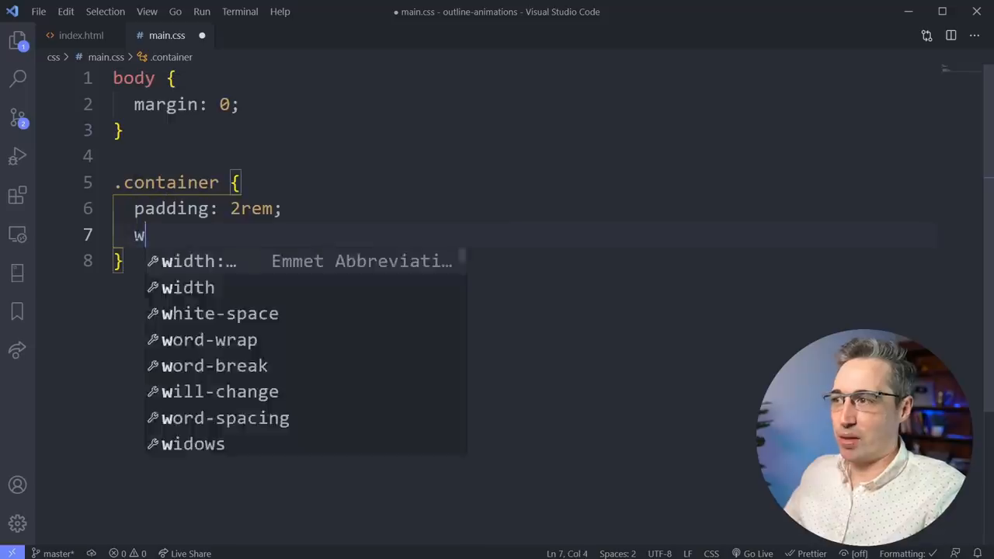
pyautogui.write('idth: 100%;')
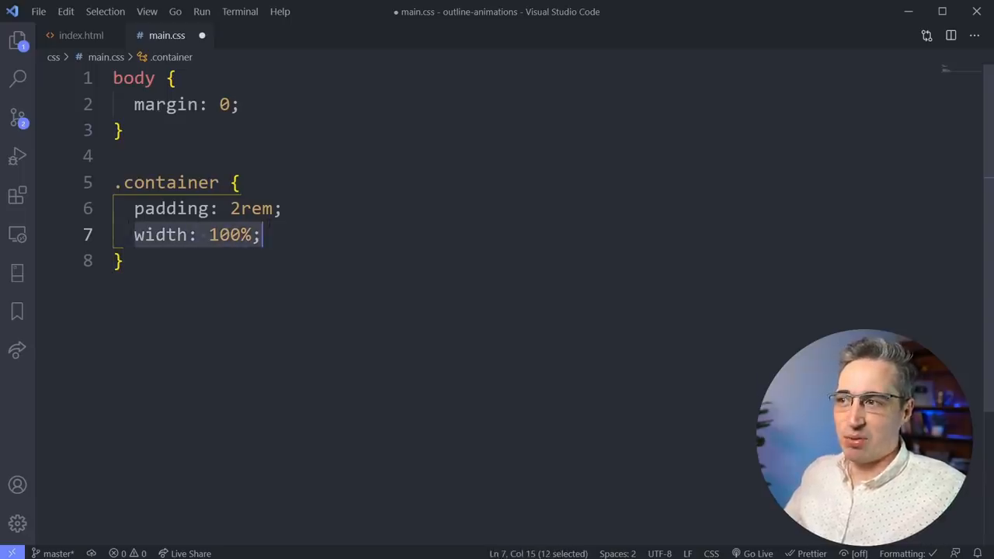
pyautogui.press('Enter')
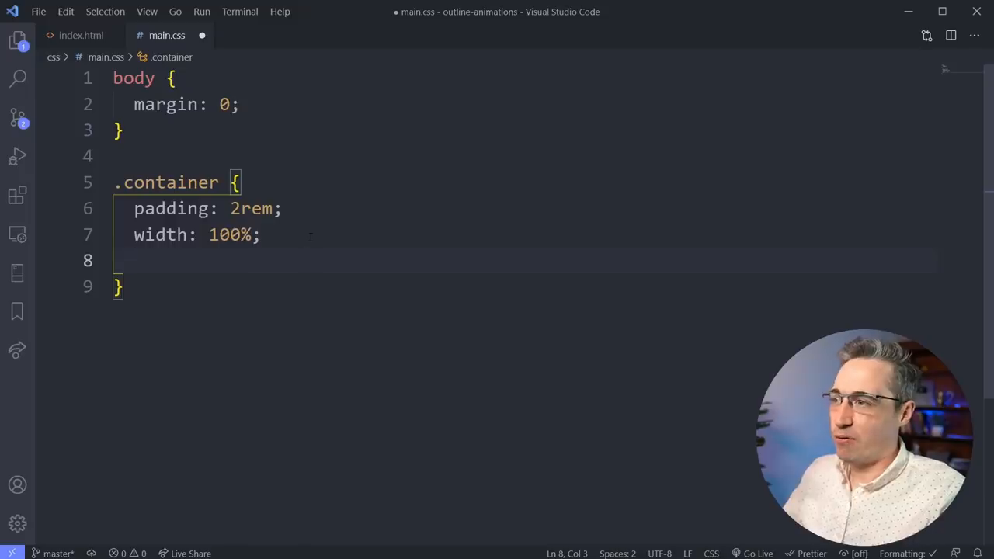
# Add max-width: 75rem to .container from the ma75 abbreviation.
pyautogui.write('max')
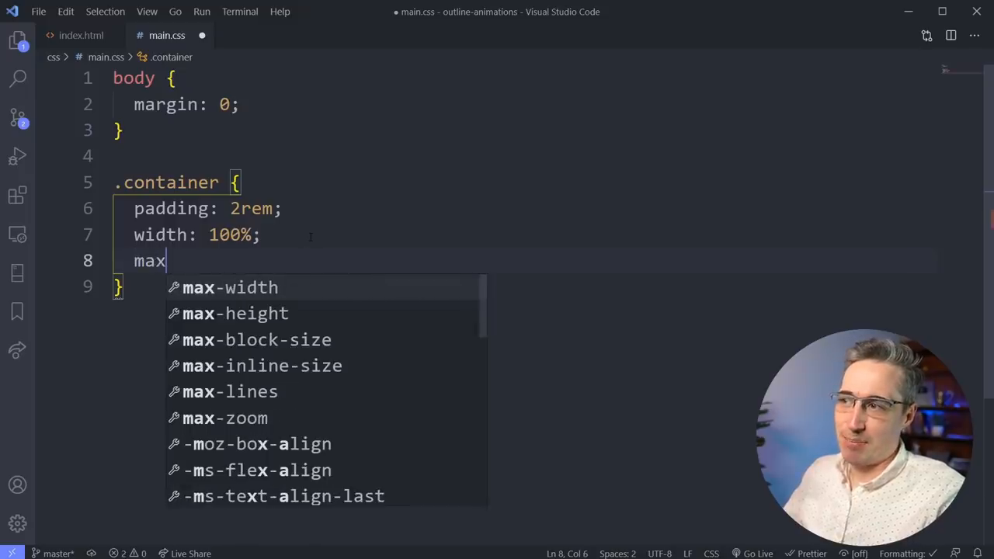
pyautogui.press('Backspace')
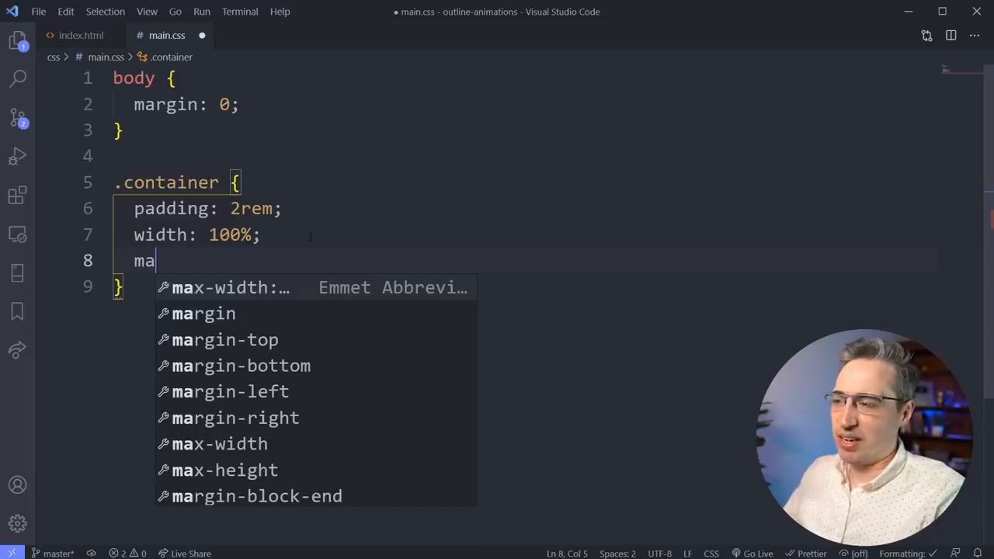
pyautogui.write('75')
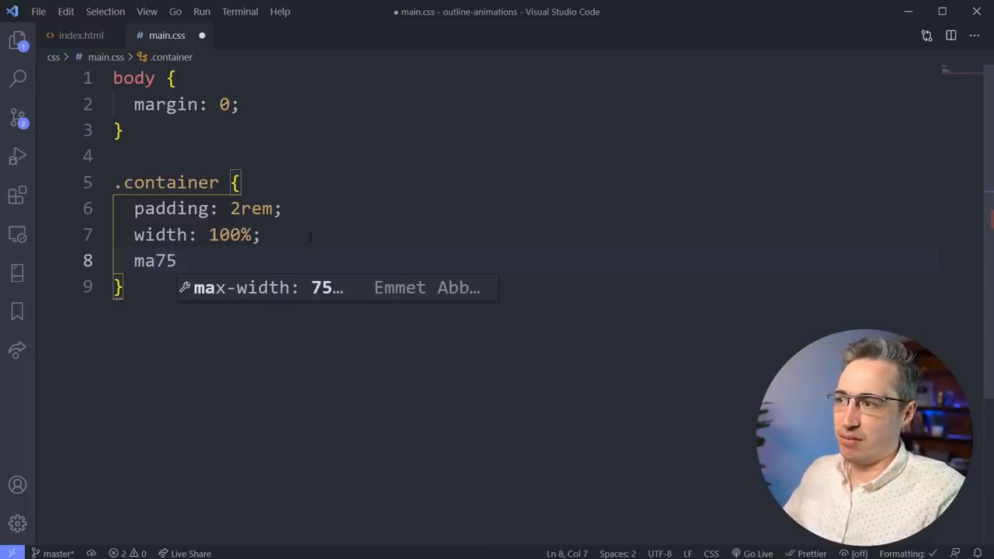
pyautogui.press('Tab')
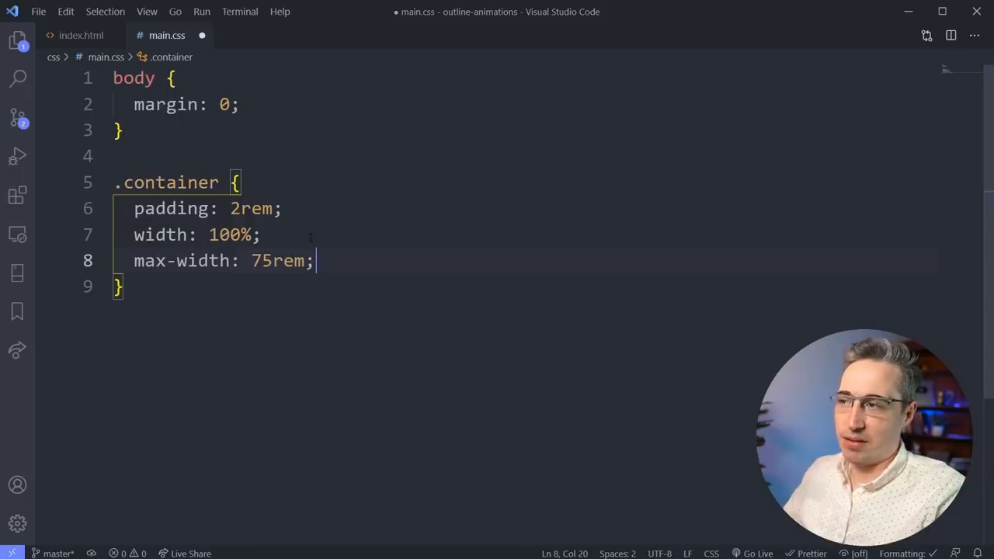
pyautogui.press('Enter')
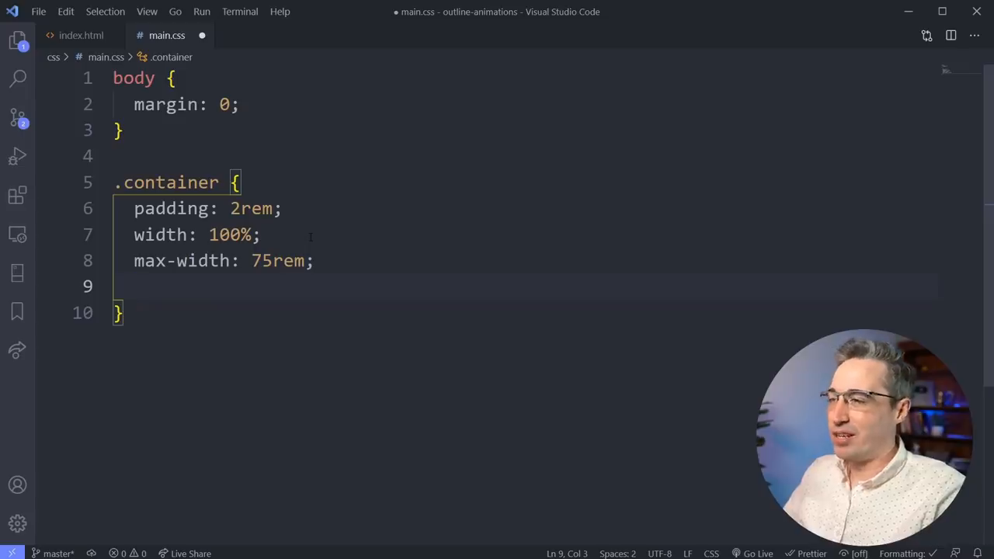
# Try a margin abbreviation with 10, ending with margin: 0 10em; written out.
pyautogui.write('m0-')
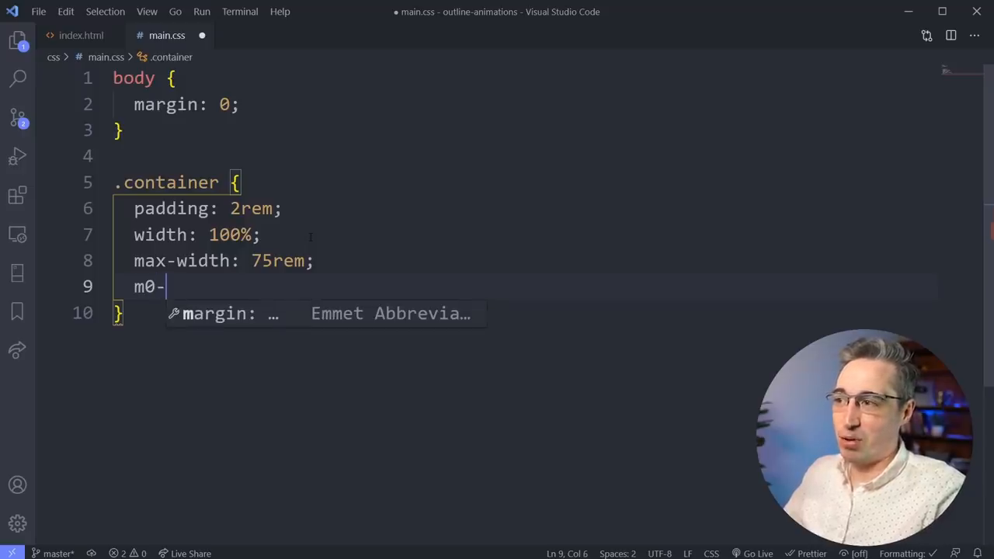
pyautogui.write('10')
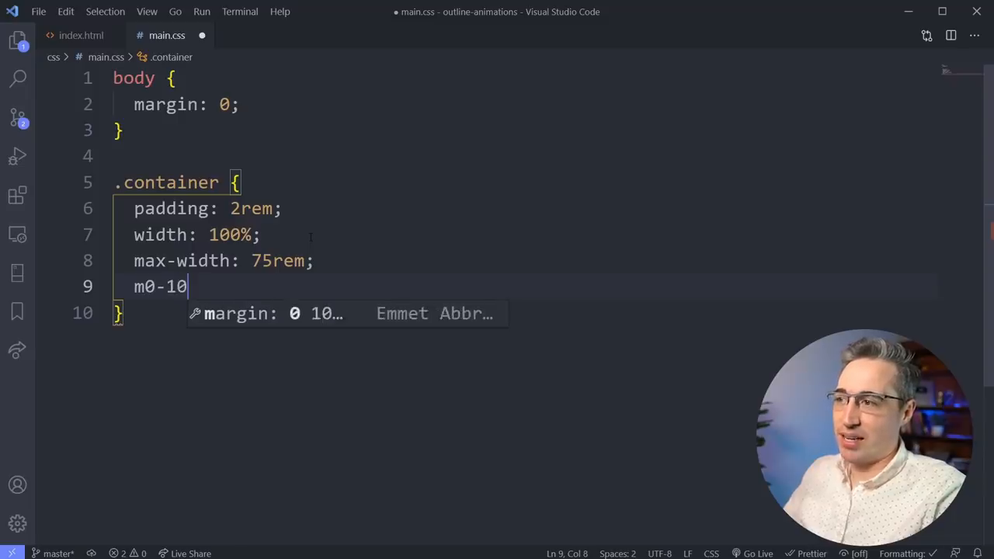
pyautogui.press('Tab')
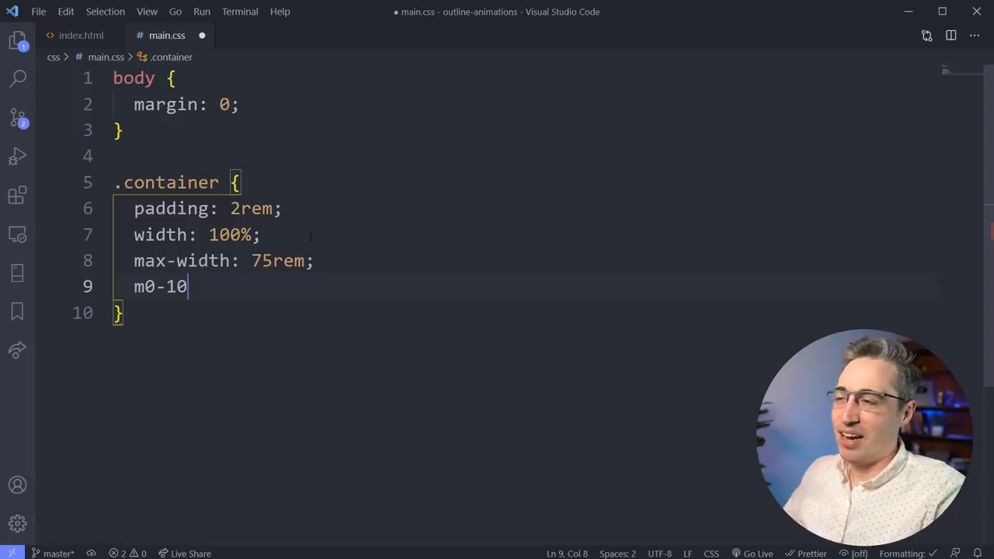
pyautogui.write('margin: 0 10em;')
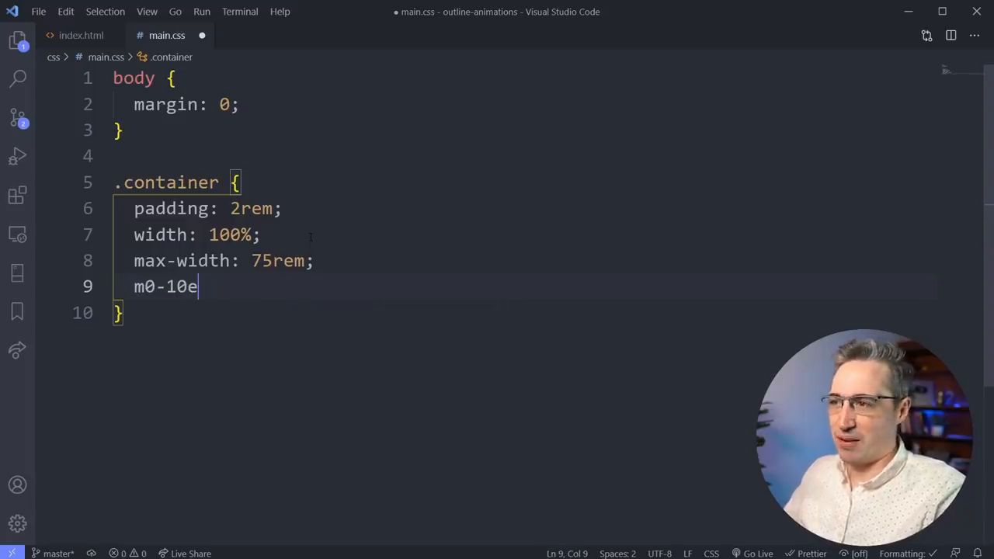
# Correct the value to auto so .container gets margin: 0 auto, then deselect.
pyautogui.press('BackSpace')
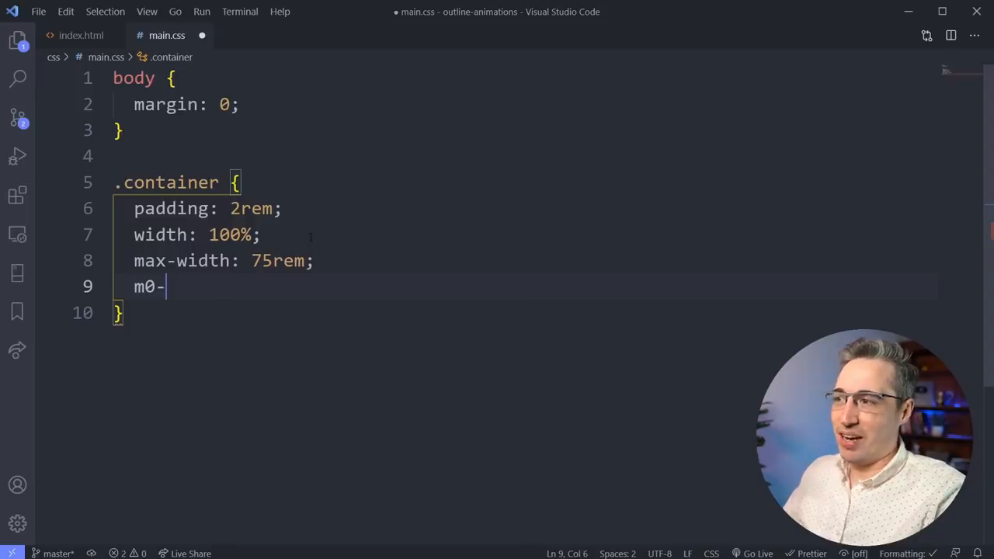
pyautogui.write('auto')
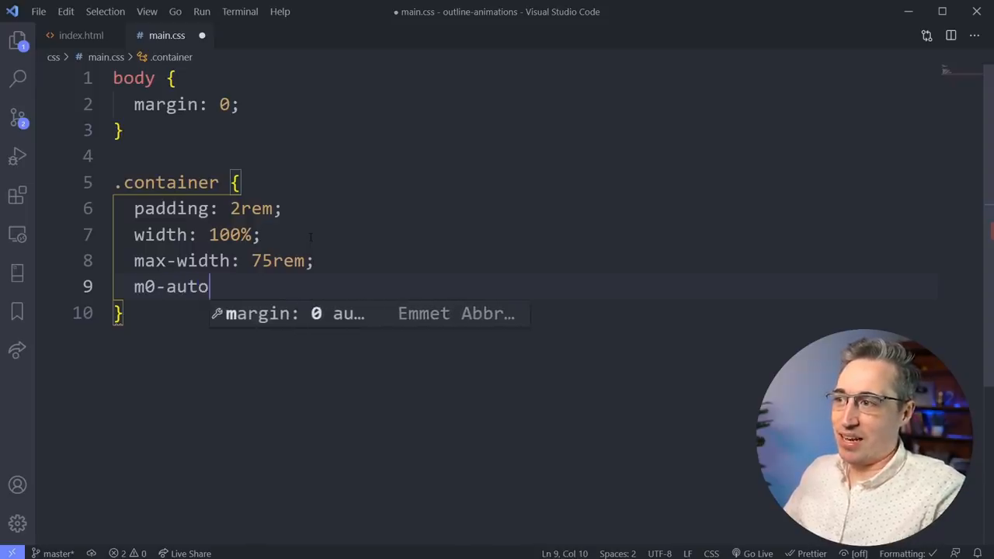
pyautogui.press('Tab')
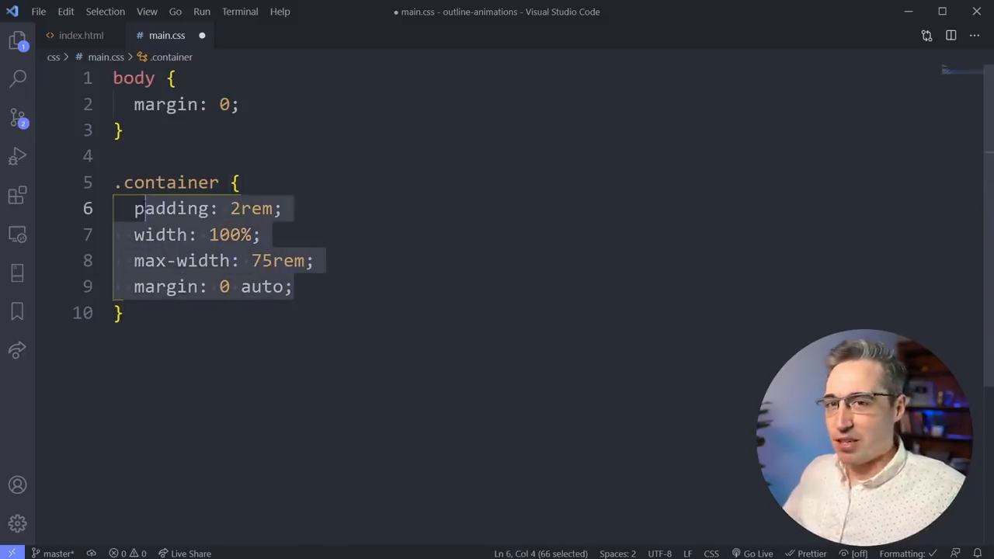
pyautogui.click(239, 183)
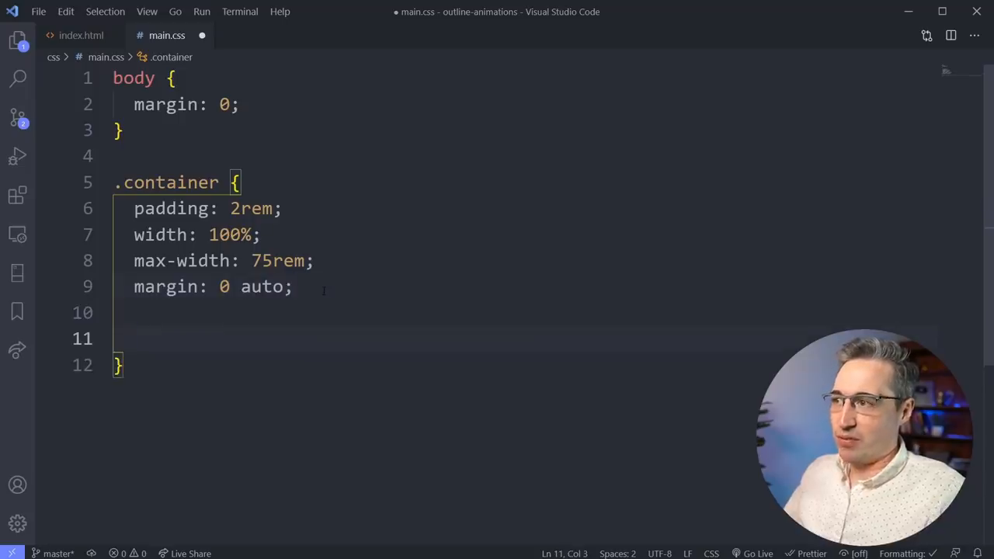
# Enter the chained abbreviation p2r+w100p+ma75r+m0-auto and expand it as a trial.
pyautogui.write('p')
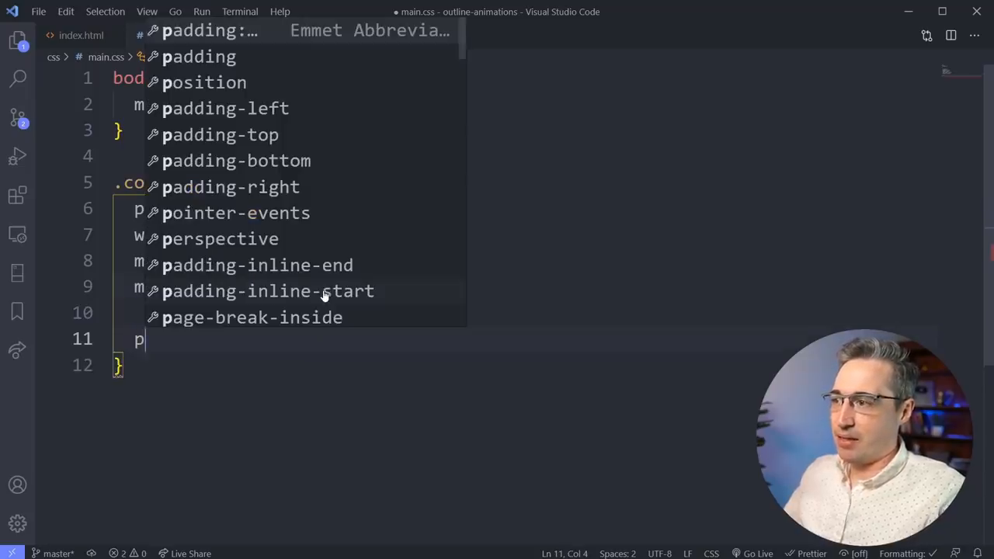
pyautogui.write('2r')
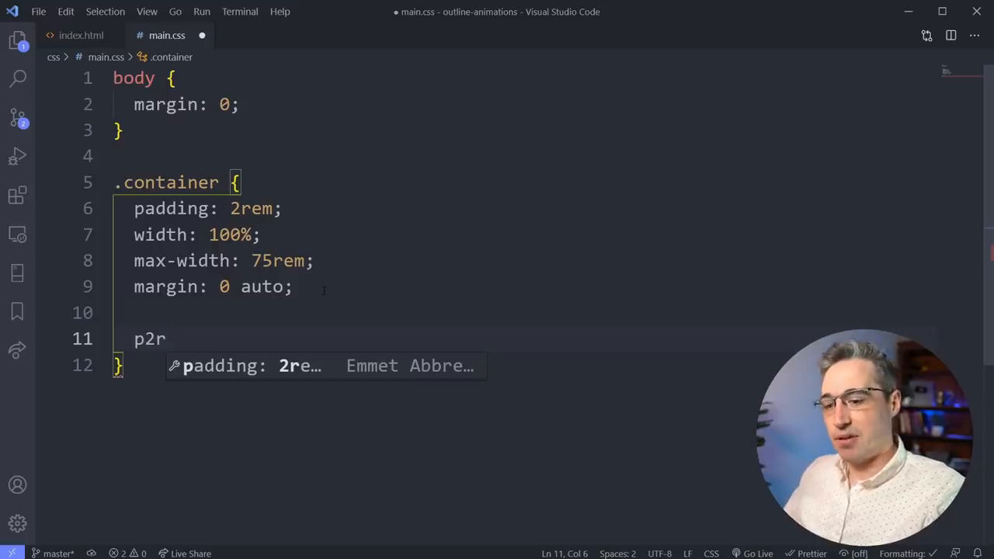
pyautogui.write('+')
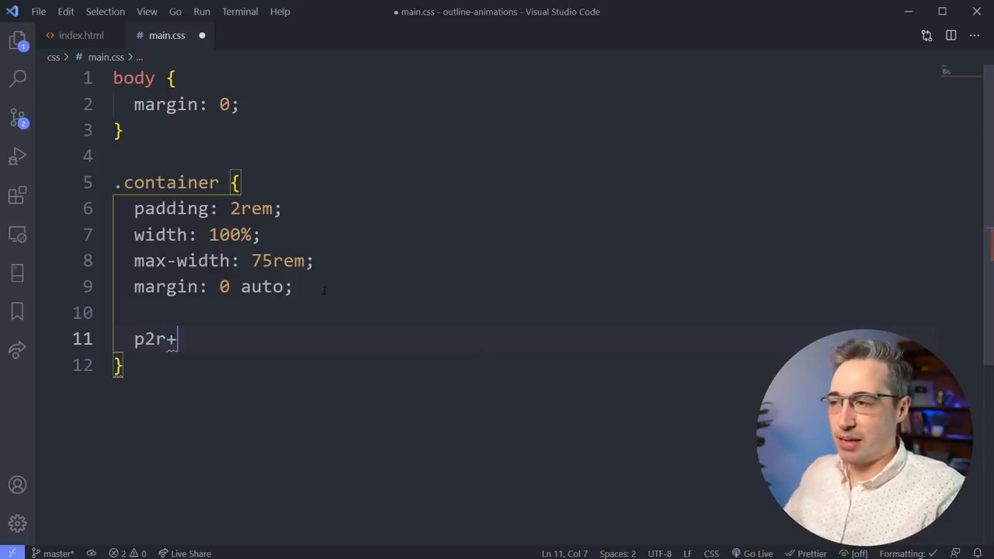
pyautogui.write('w10')
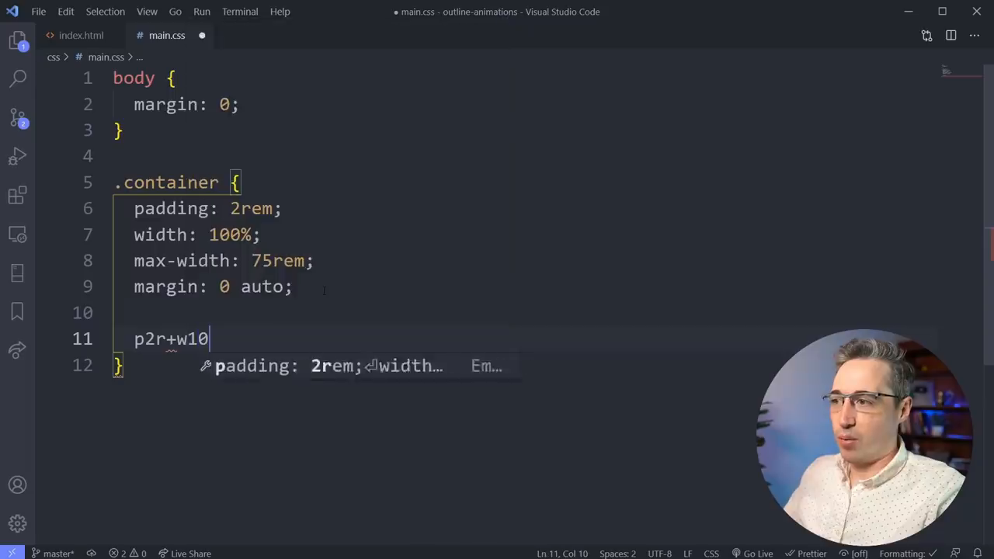
pyautogui.write('0p')
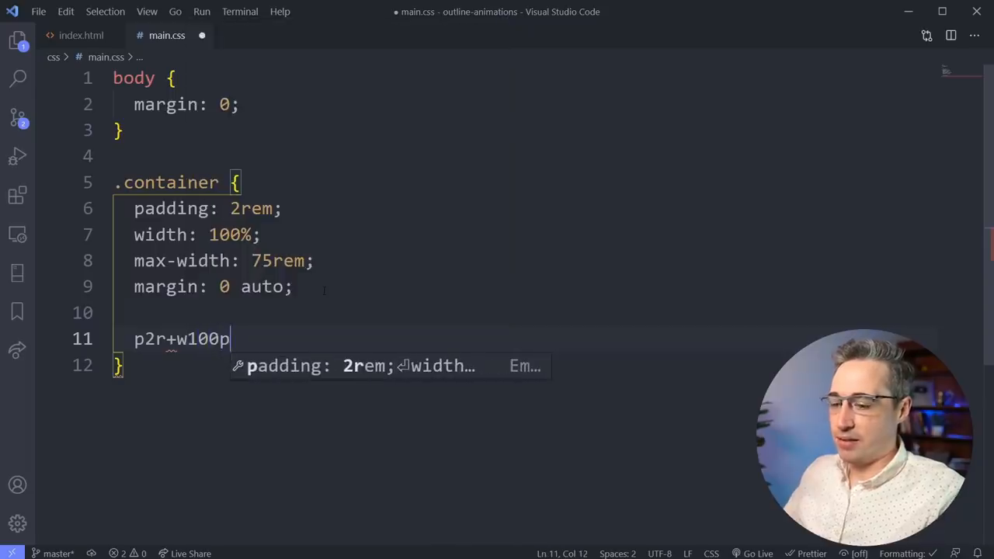
pyautogui.write('+ma')
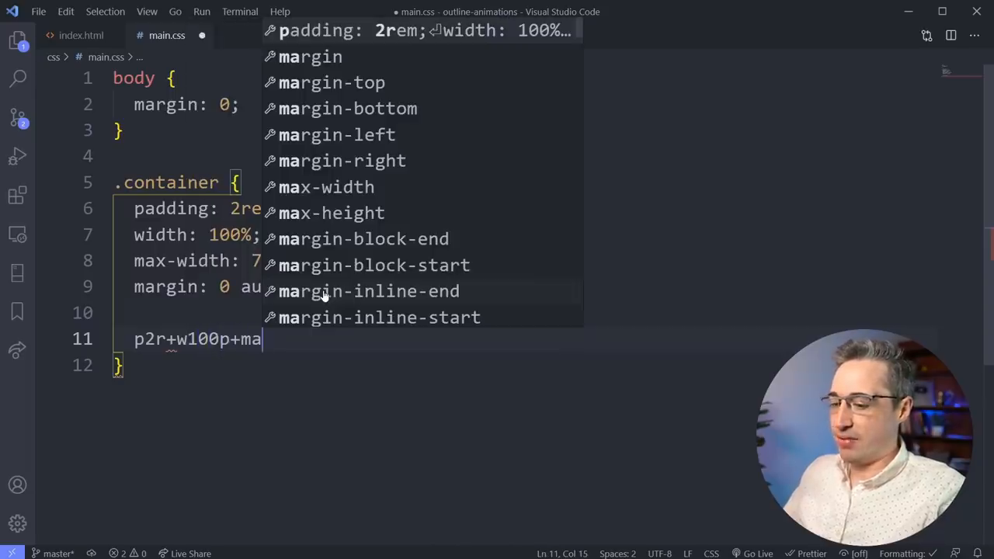
pyautogui.write('75')
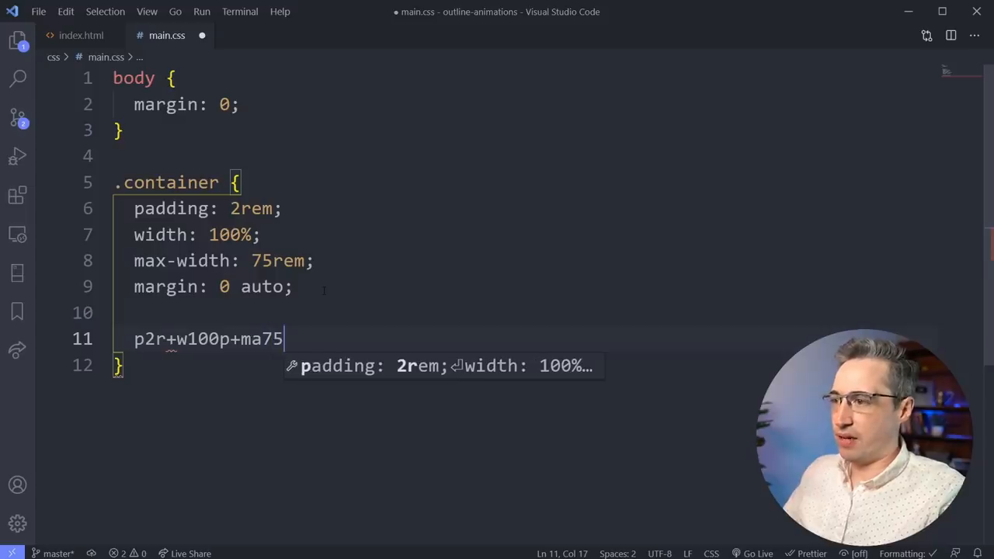
pyautogui.write('r+')
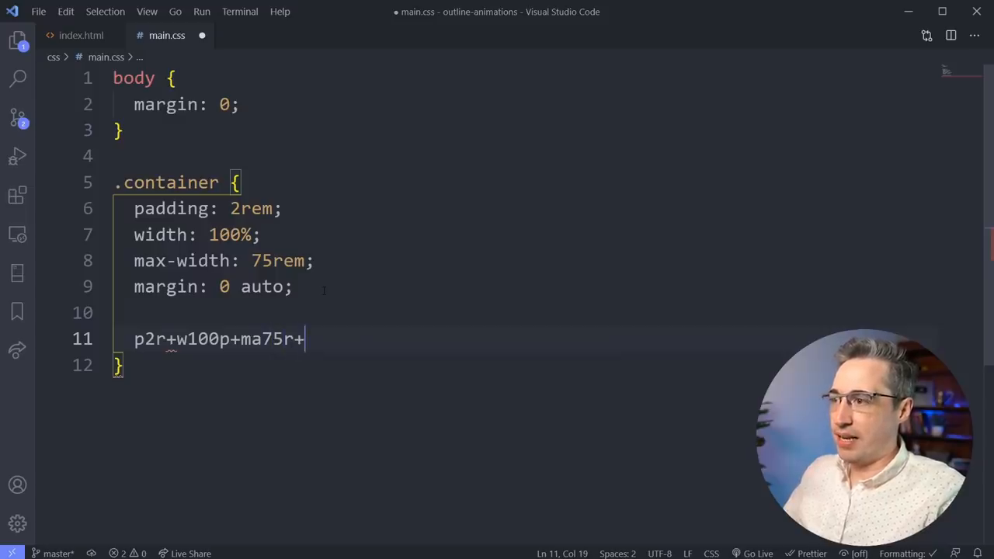
pyautogui.write('m0')
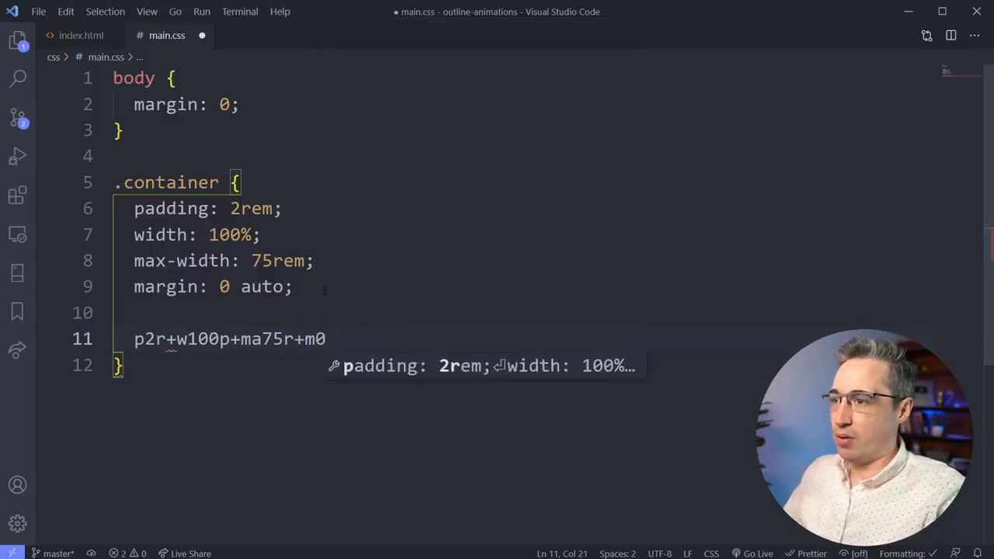
pyautogui.write('-auto')
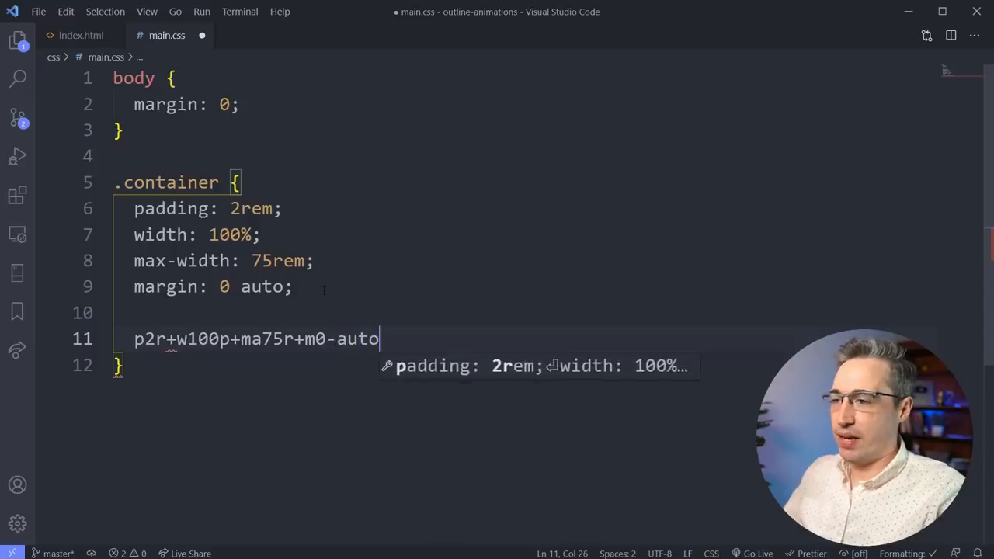
pyautogui.press('Tab')
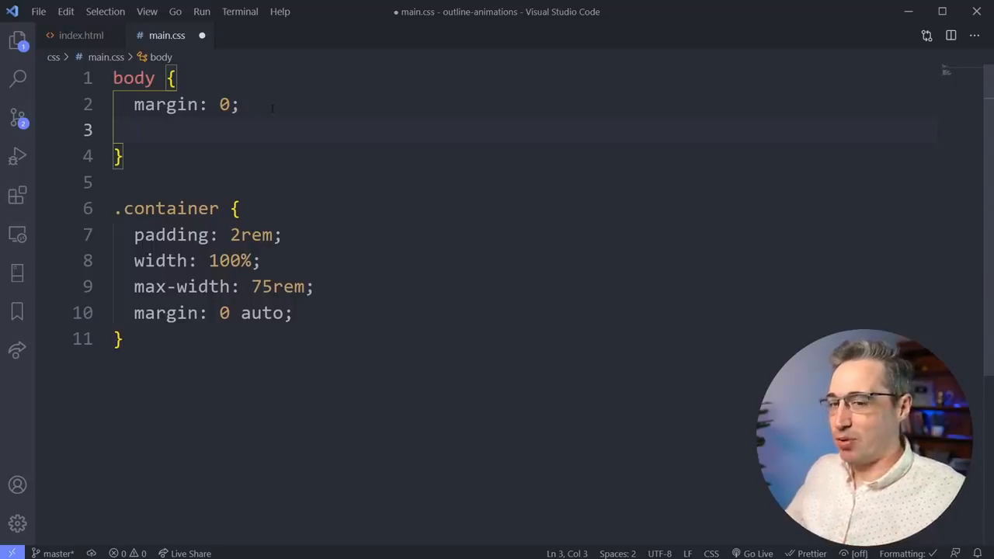
# Expand fz1r and fz1rem into two font-size: 1rem declarations in the body rule.
pyautogui.write('fs')
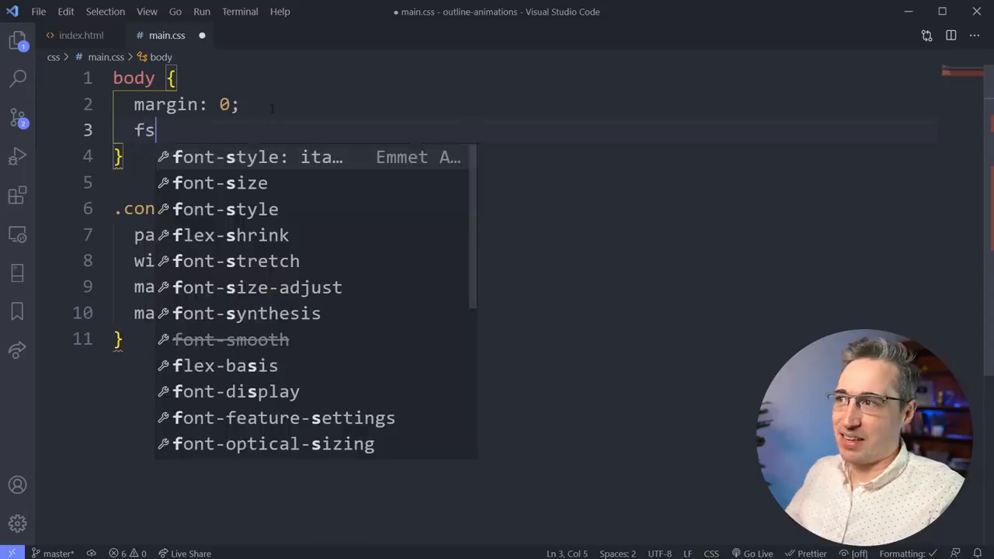
pyautogui.write('z')
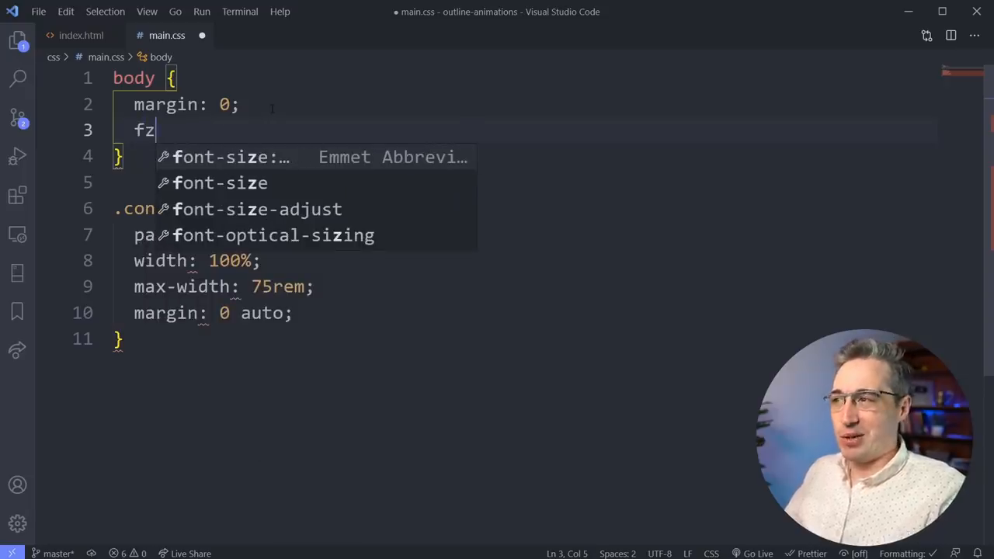
pyautogui.write('1r')
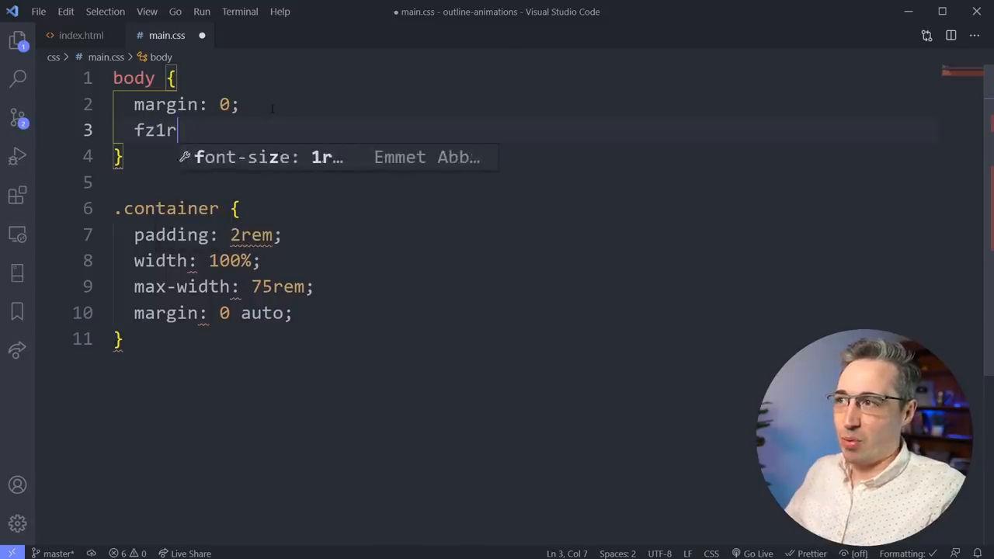
pyautogui.press('Tab')
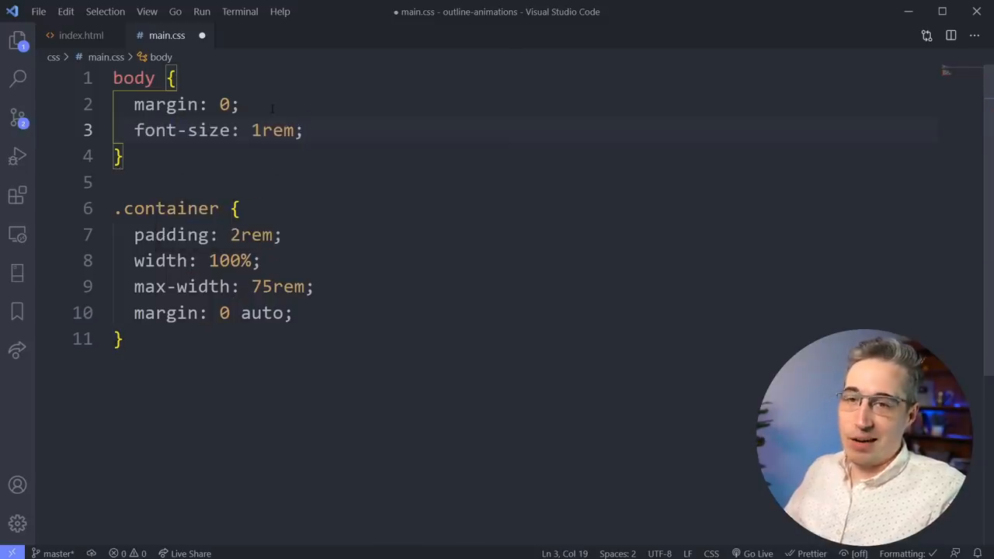
pyautogui.write('fz')
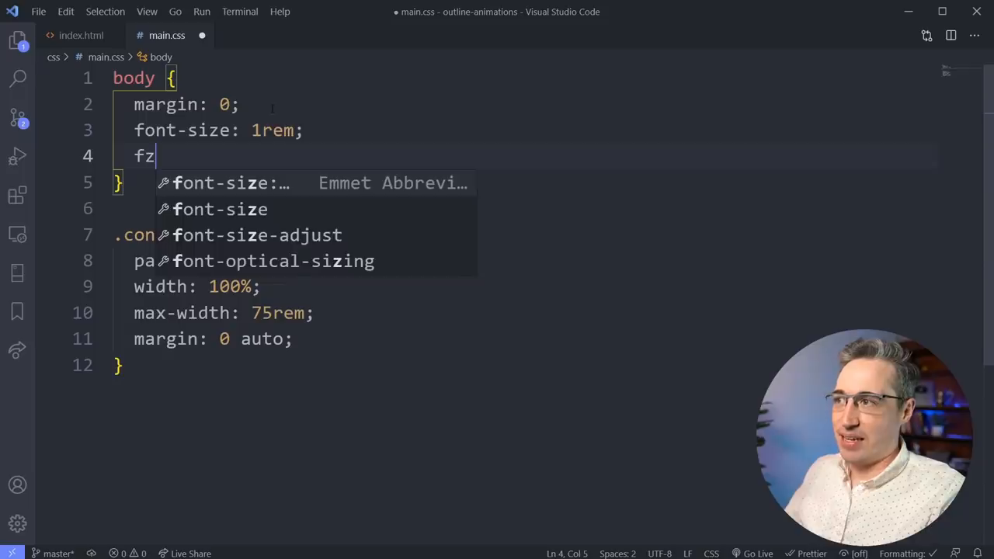
pyautogui.write('1rem')
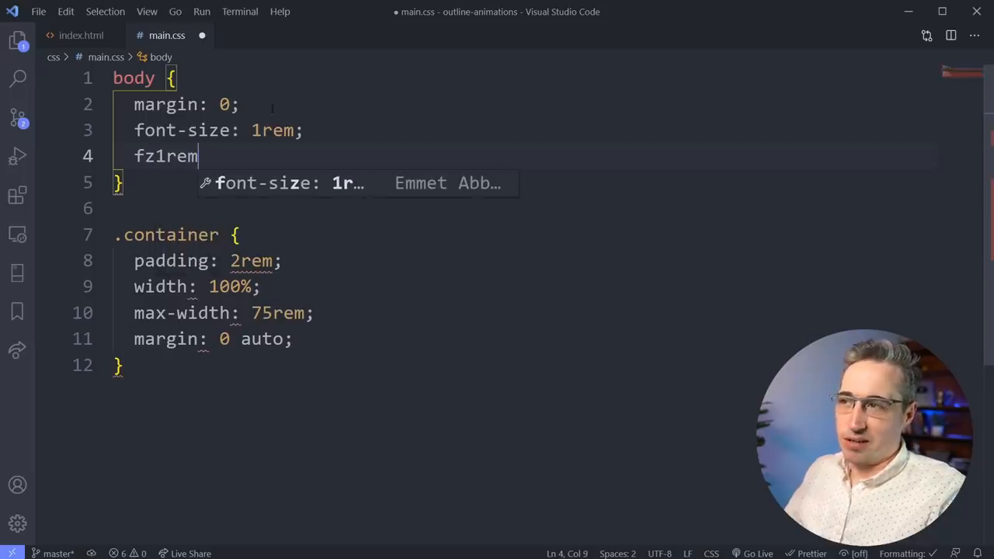
pyautogui.press('Tab')
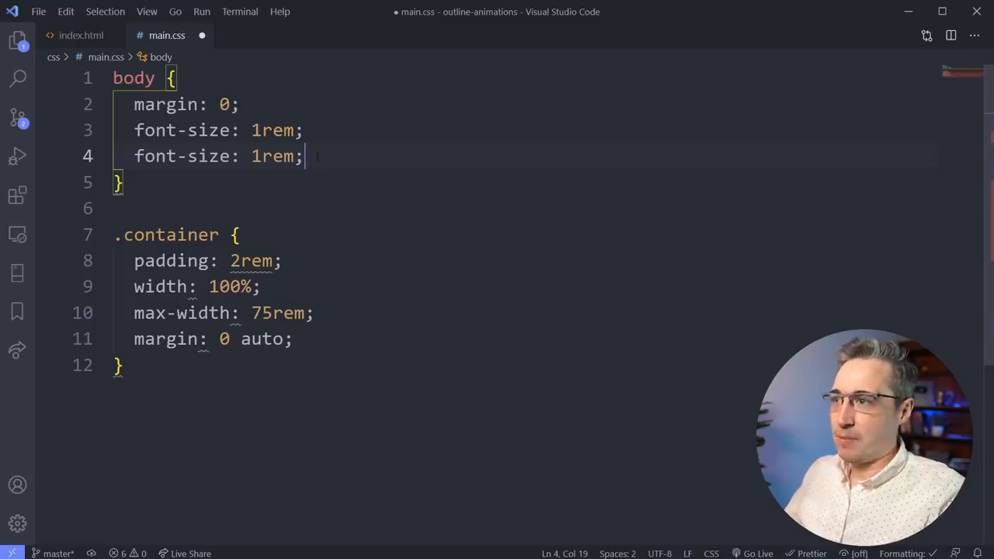
# Expand fs1em into font-style: 1em and fz1 into font-size: 1em in body.
pyautogui.write('fs')
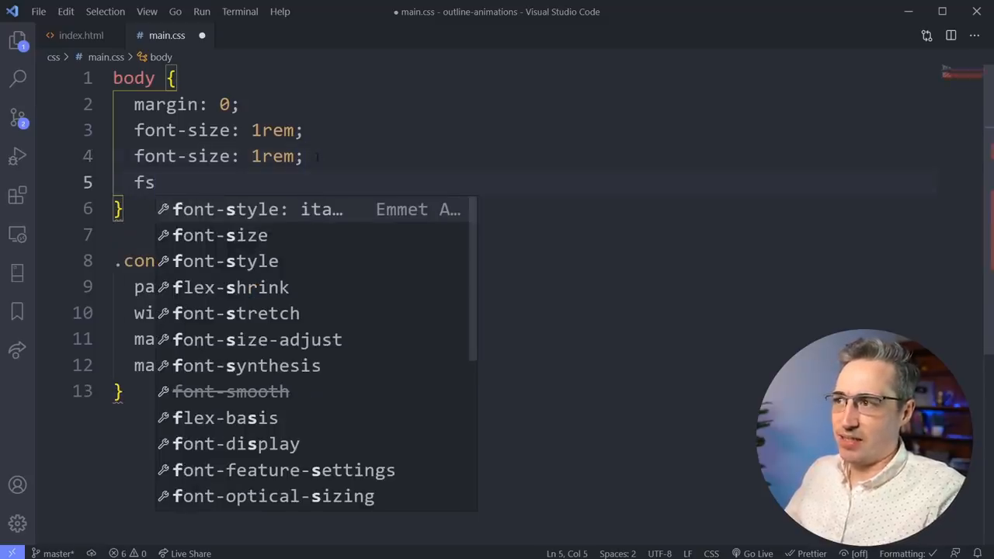
pyautogui.write('1em')
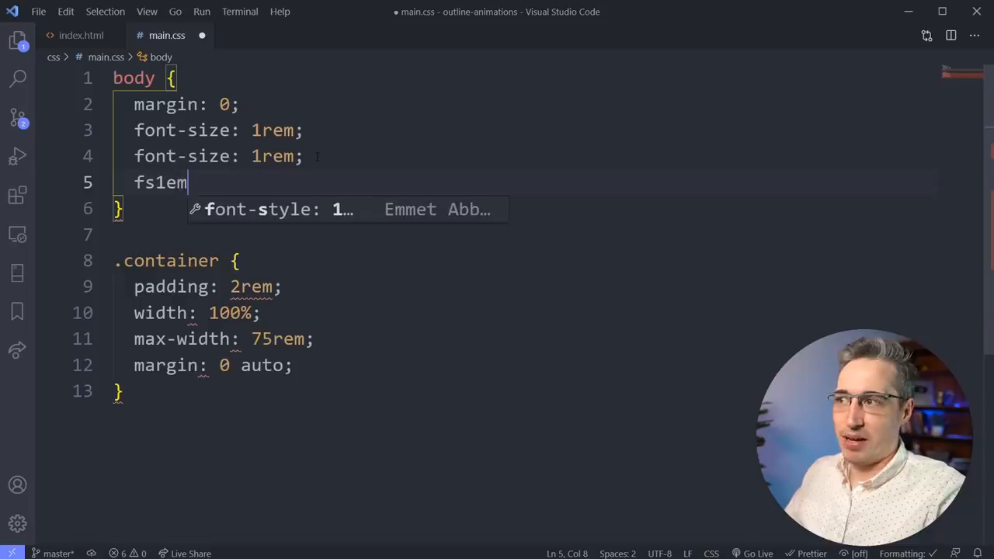
pyautogui.press('Tab')
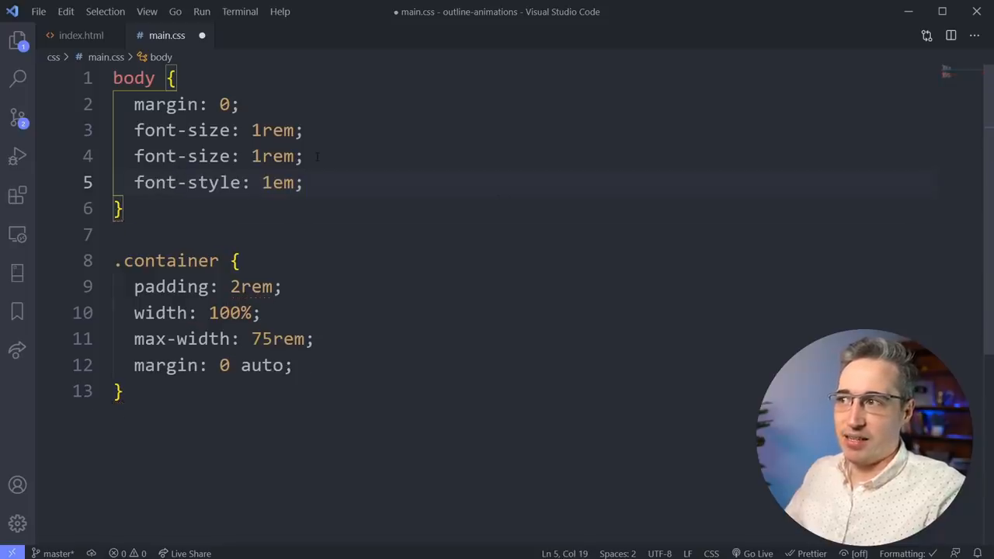
pyautogui.write('f')
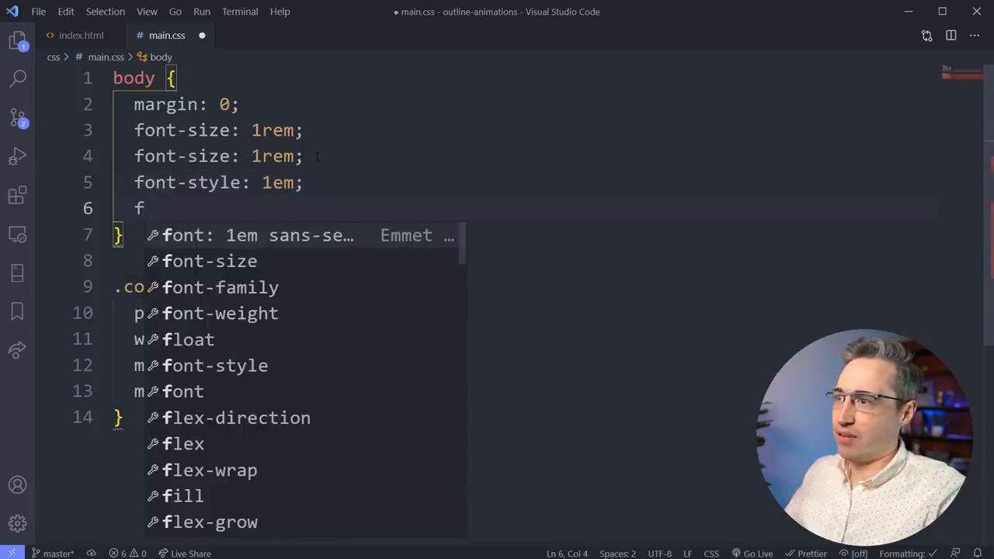
pyautogui.write('z')
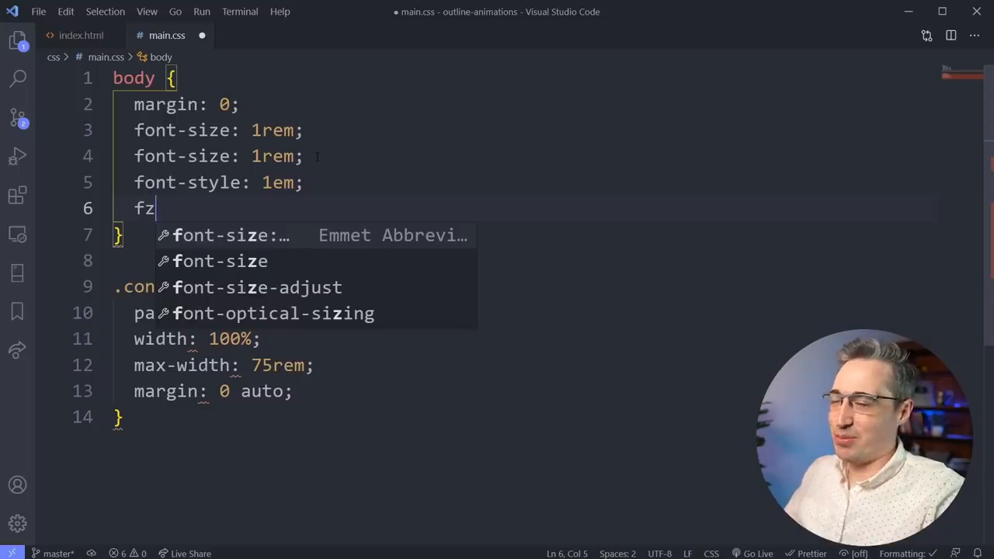
pyautogui.write('1')
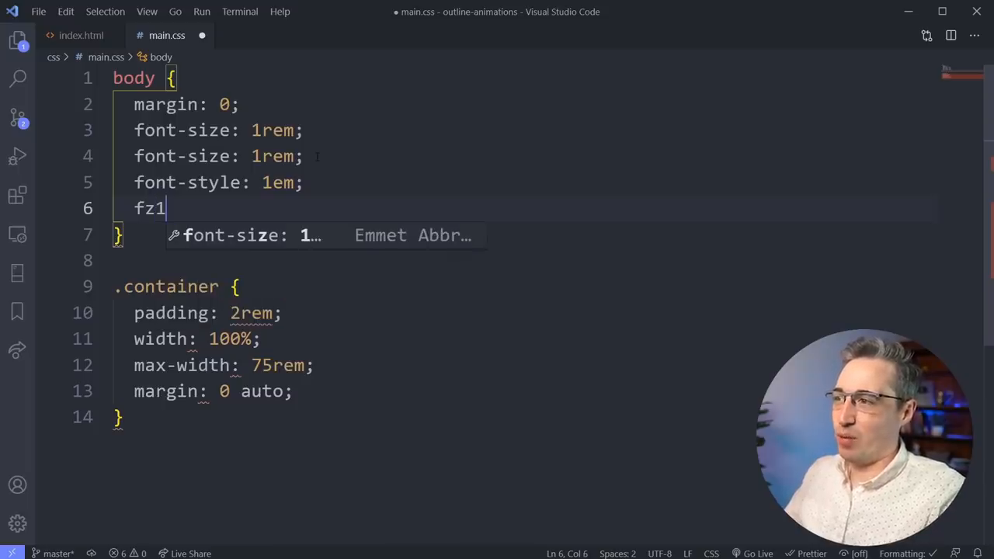
pyautogui.press('Tab')
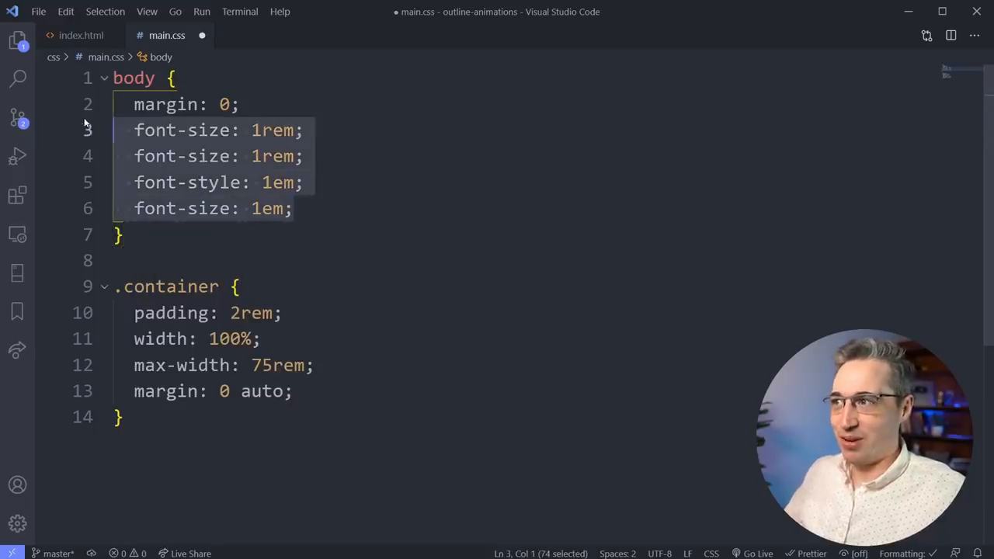
# Delete the trial font declarations from body and start an empty .card rule below .container.
pyautogui.press('Delete')
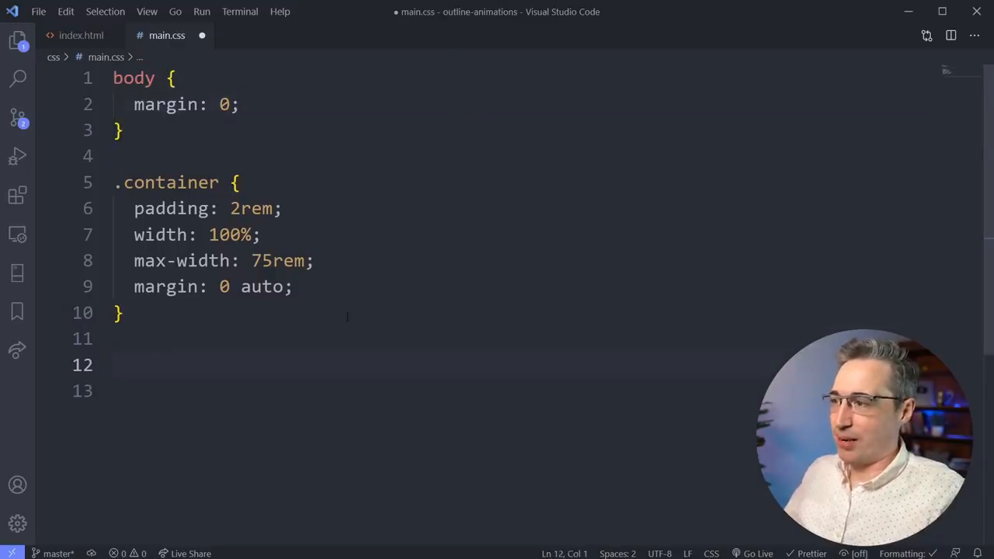
pyautogui.write('.card {')
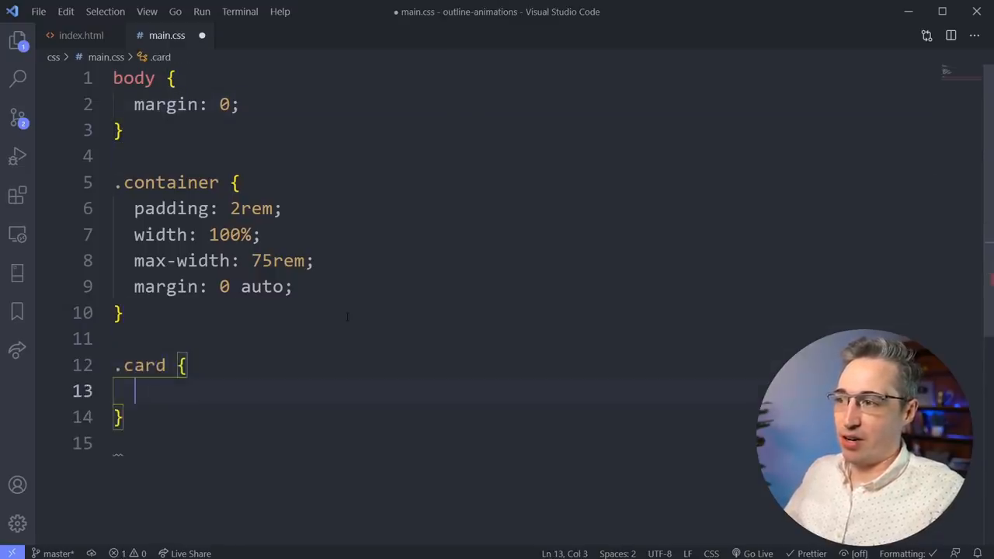
pyautogui.scroll(-3)
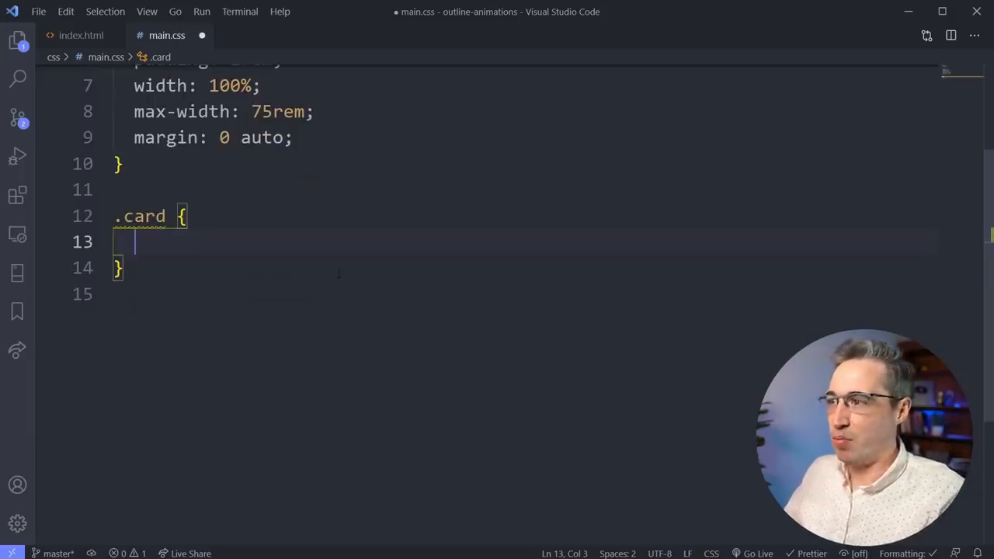
# Start the chained abbreviation with fz.925r+p2e+m1e+ for font size, padding and margin.
pyautogui.write('f')
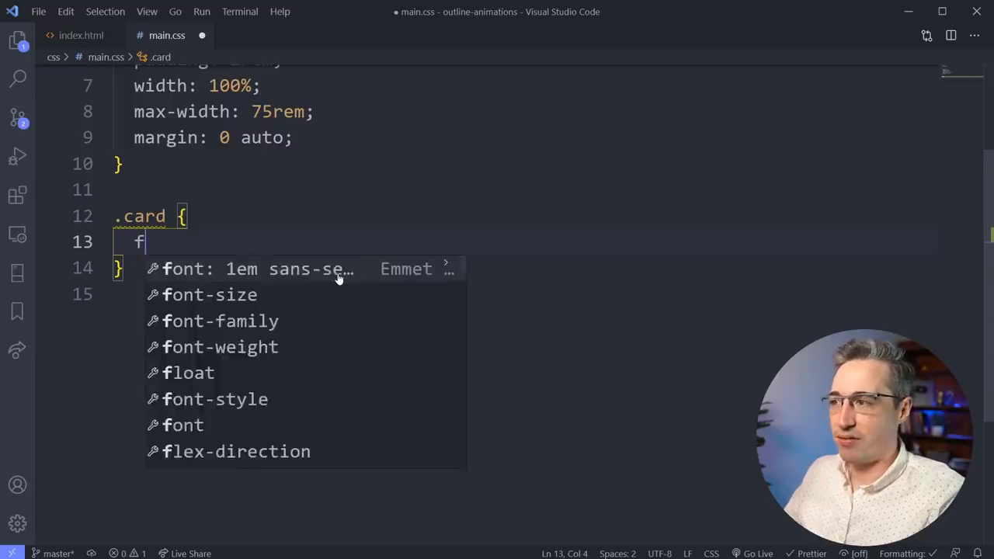
pyautogui.write('z.925')
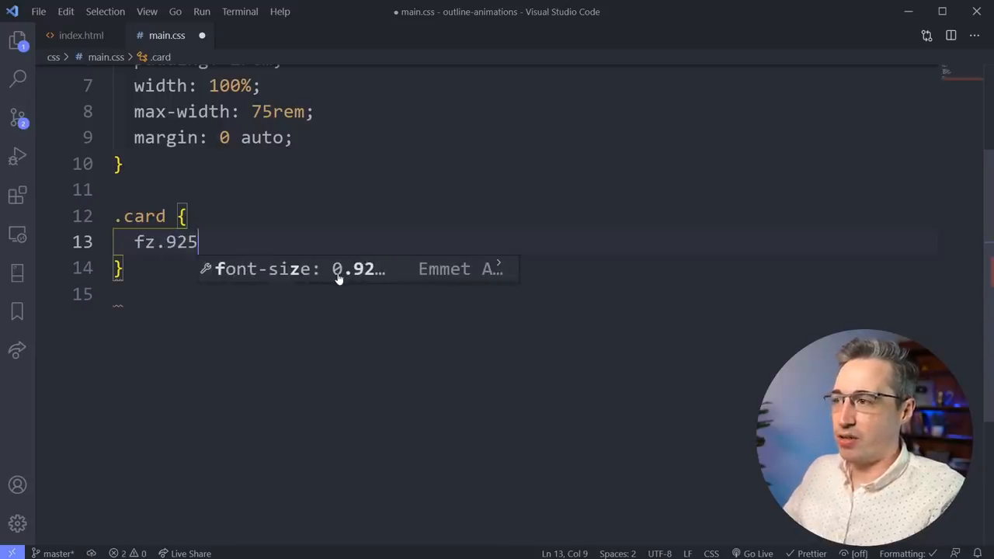
pyautogui.write('r+')
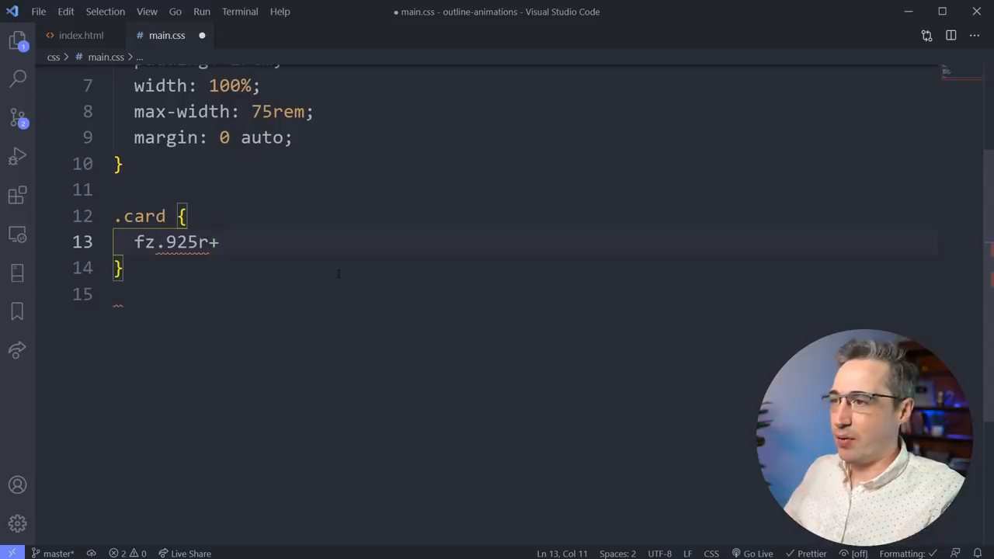
pyautogui.write('p2')
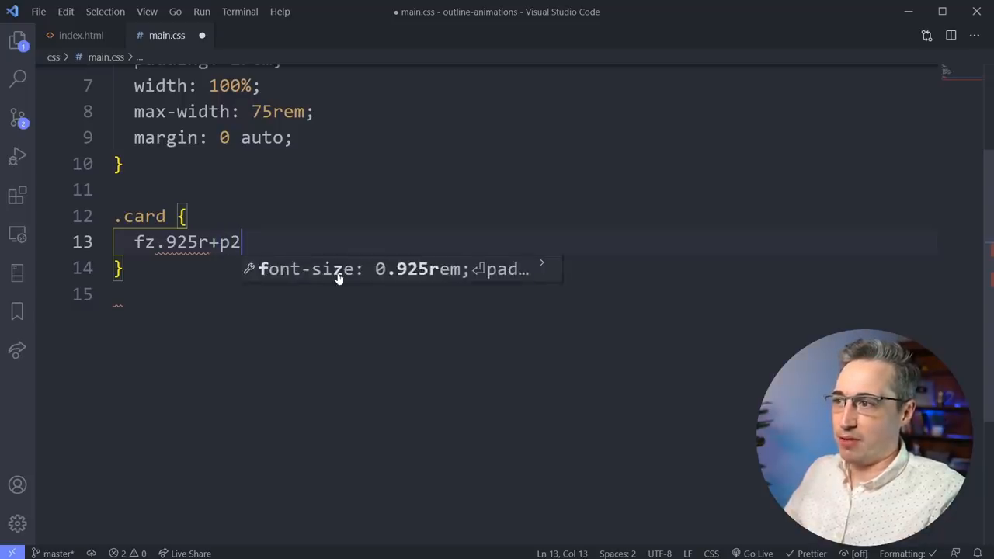
pyautogui.write('e+m')
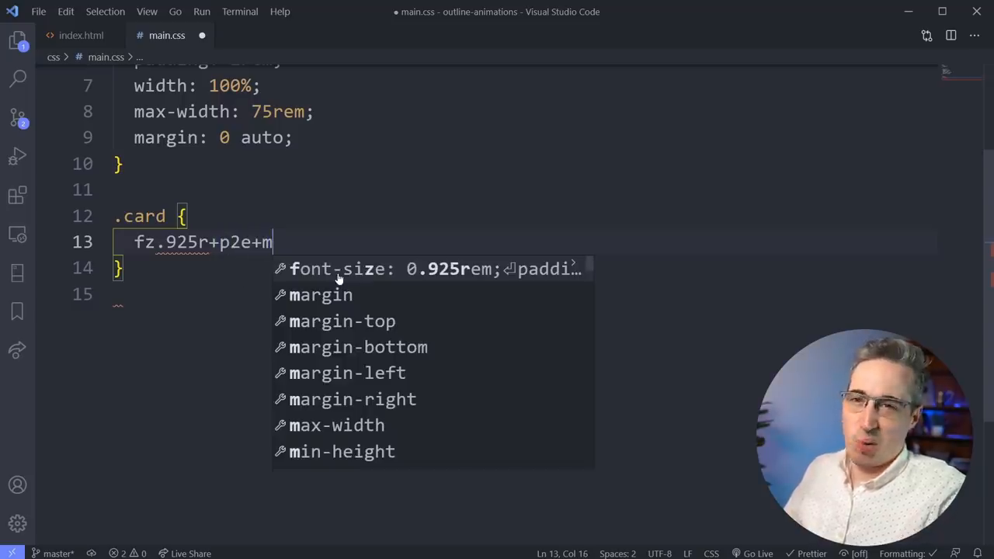
pyautogui.write('1')
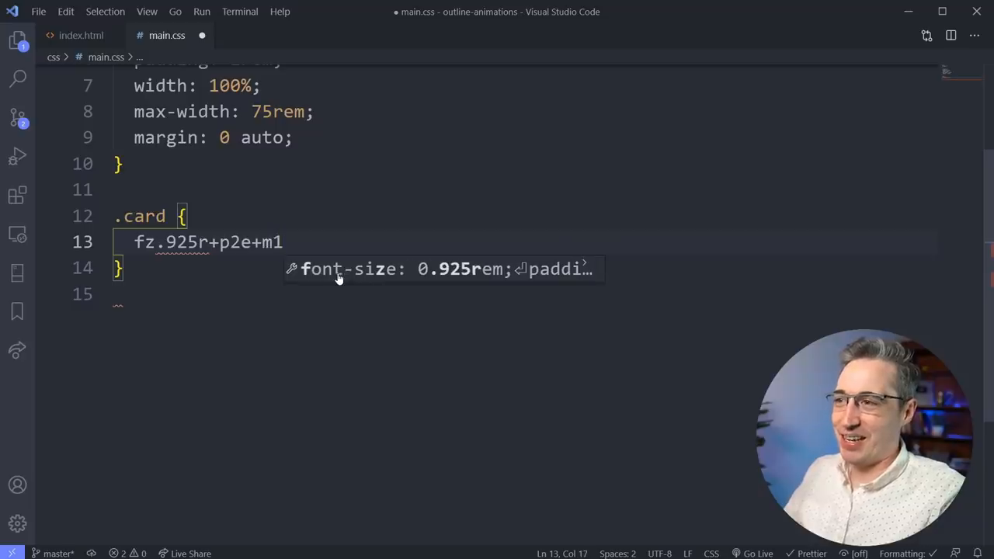
pyautogui.write('e+')
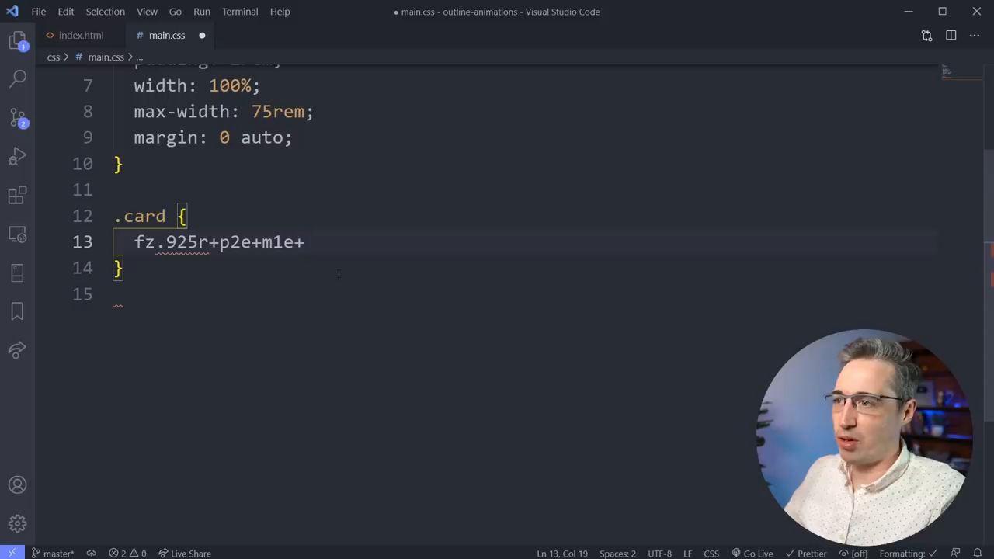
# Extend the chain with bgc+c+df+ for background colour, text colour and flex display.
pyautogui.write('bg')
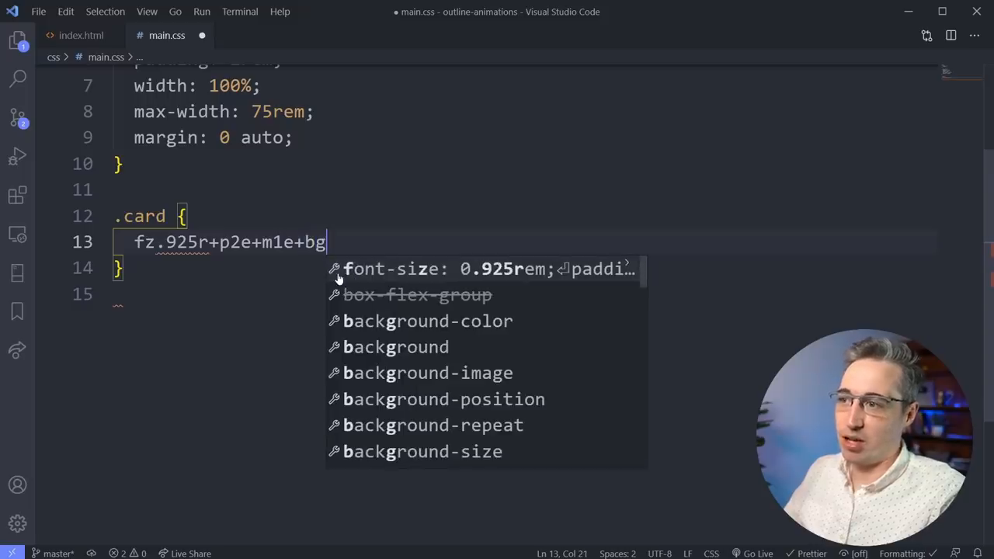
pyautogui.write('h')
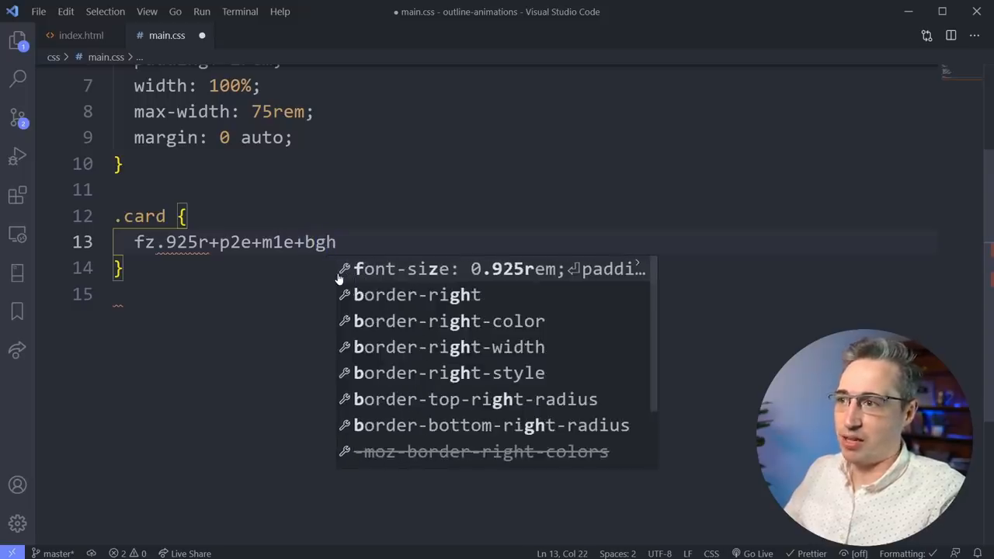
pyautogui.write('c')
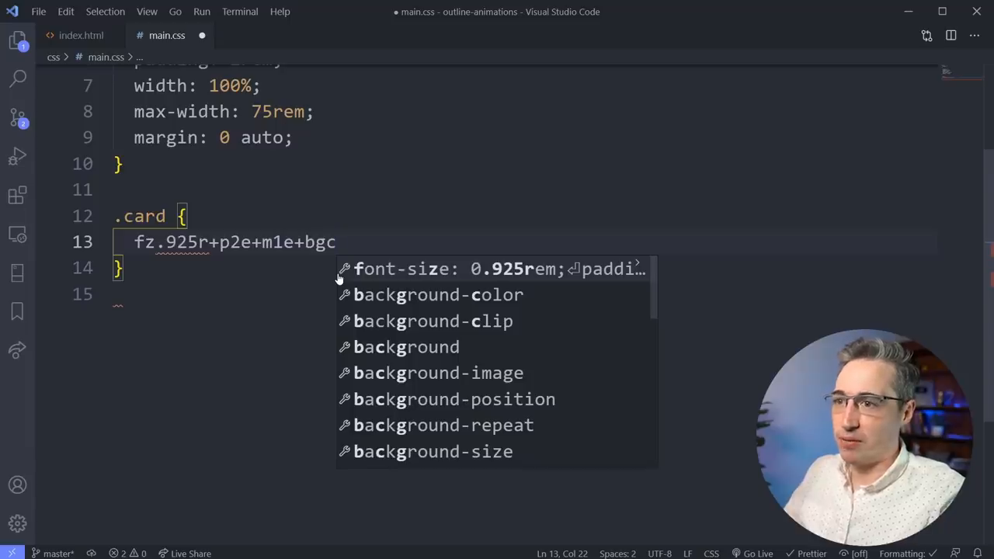
pyautogui.write('+')
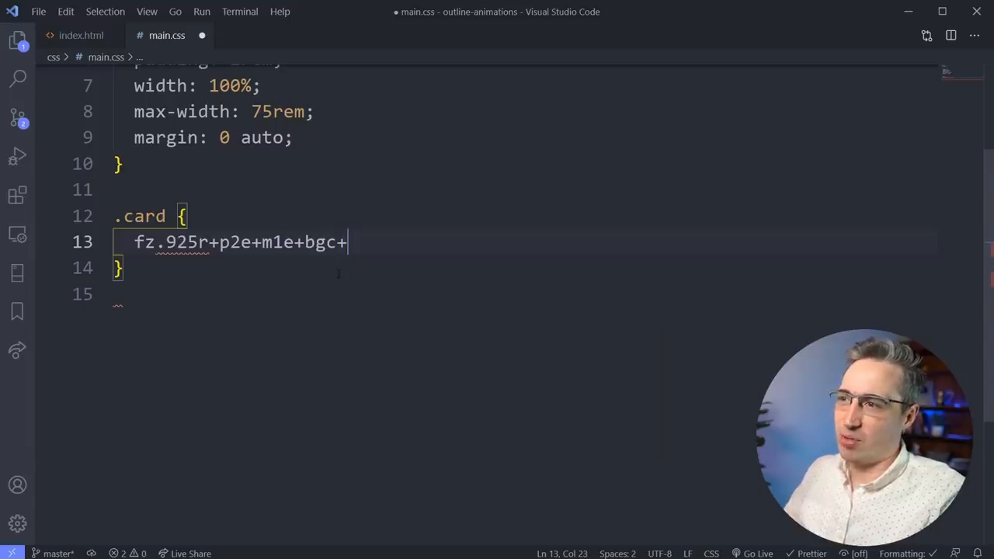
pyautogui.write('c')
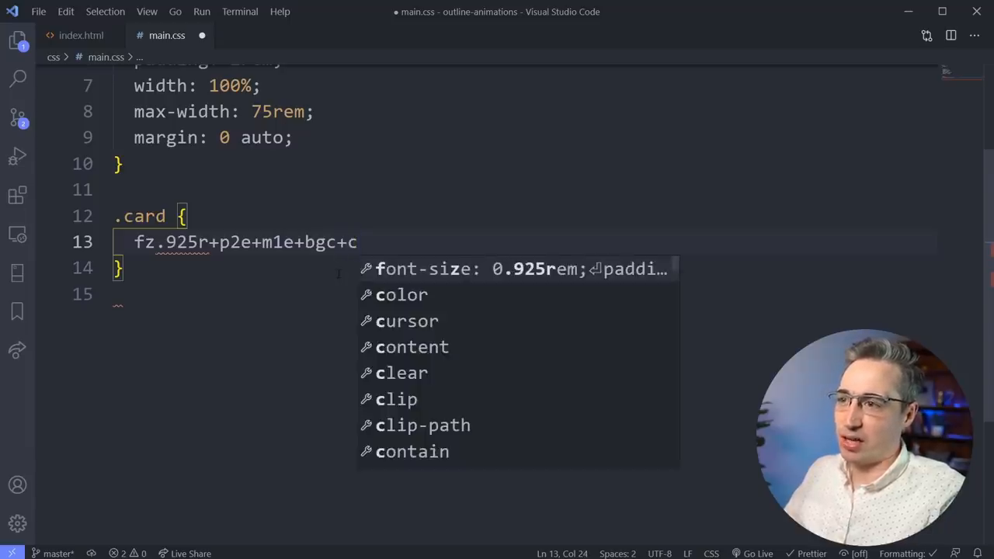
pyautogui.write('+')
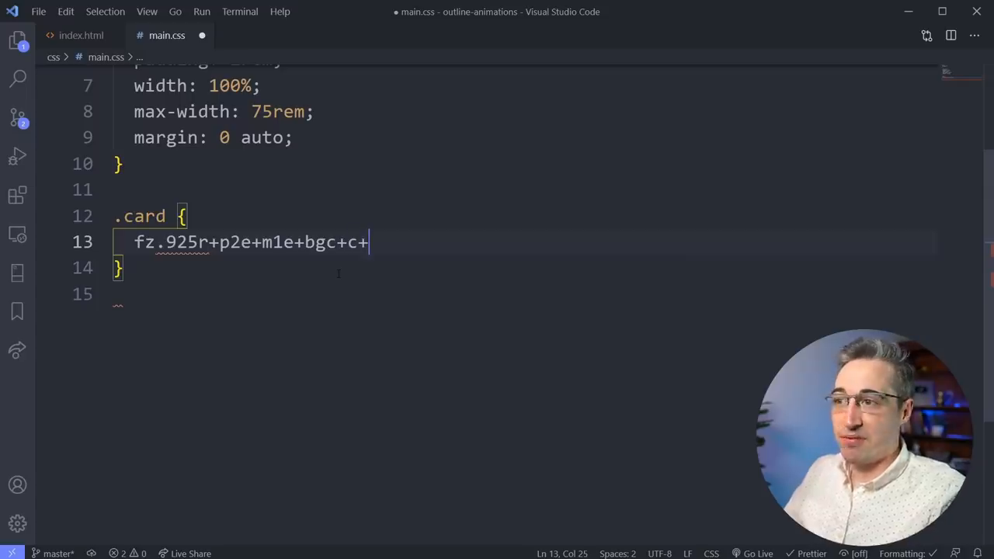
pyautogui.write('df')
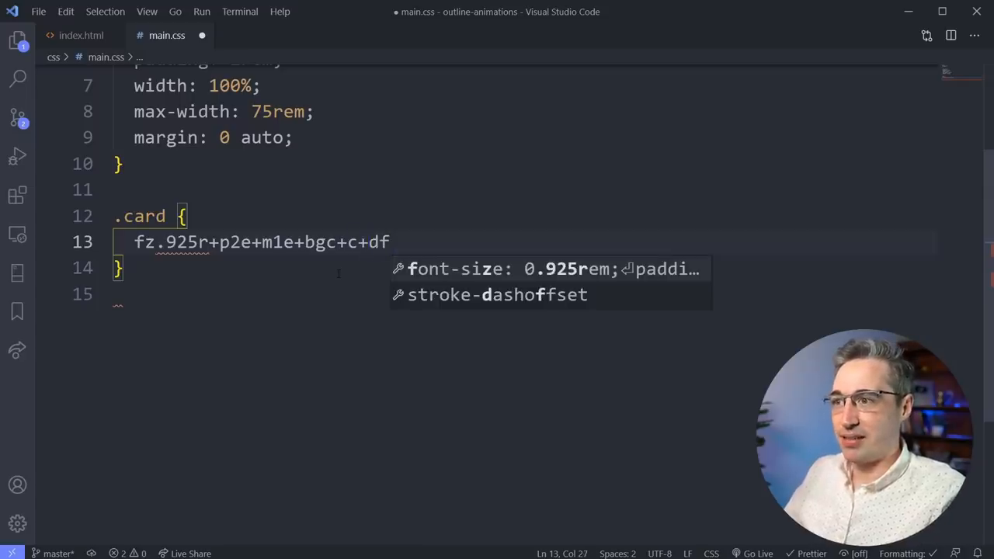
pyautogui.write('+')
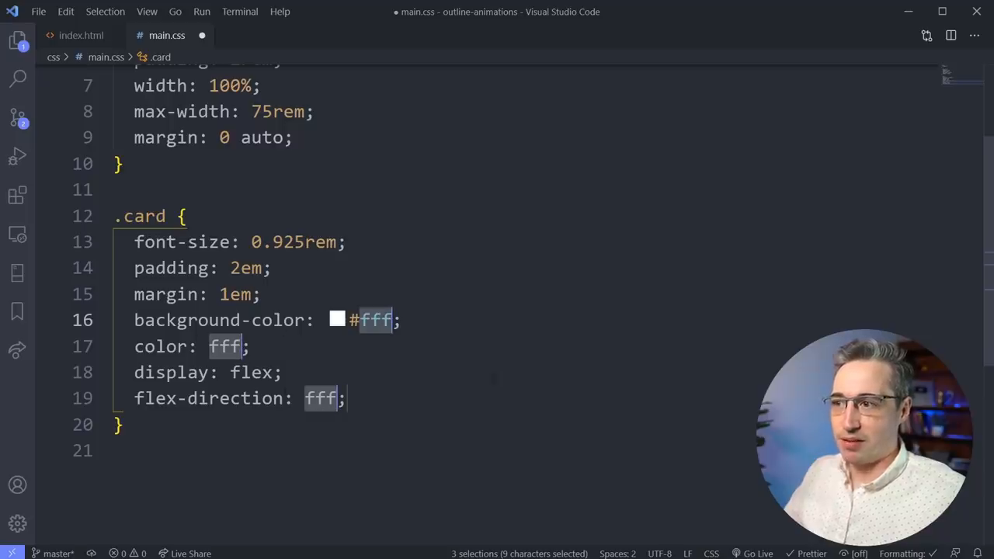
# Replace the placeholder colours with background-color black and color white.
pyautogui.press('Delete')
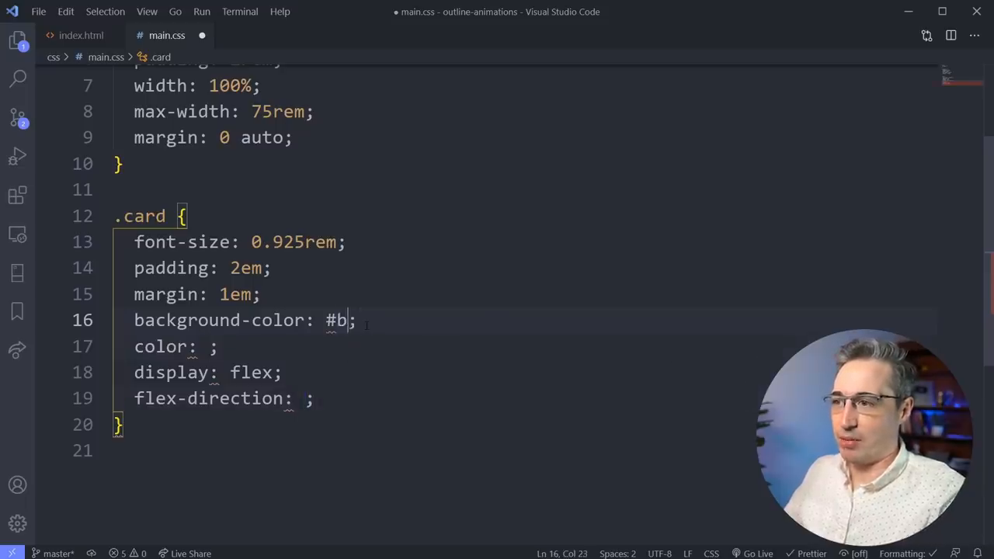
pyautogui.write('black')
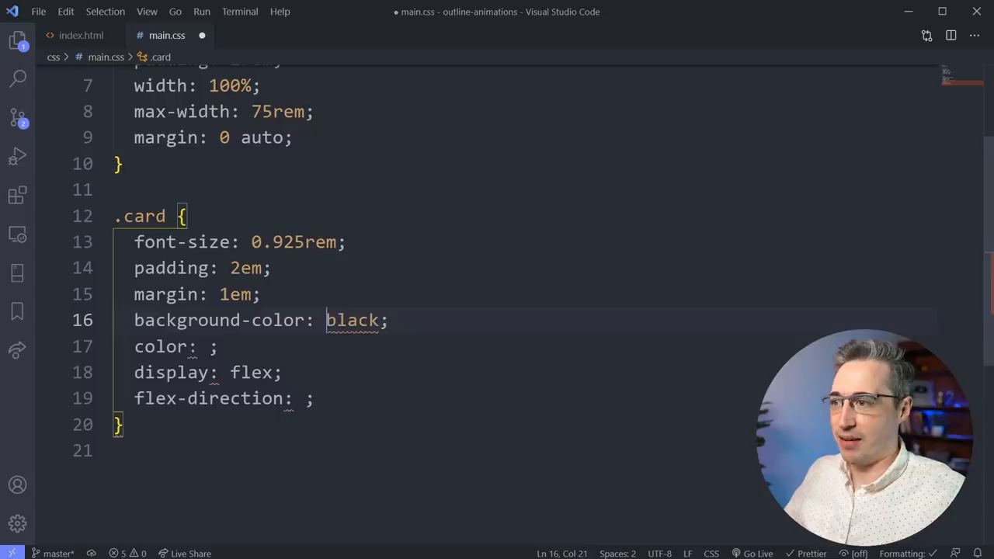
pyautogui.write('white')
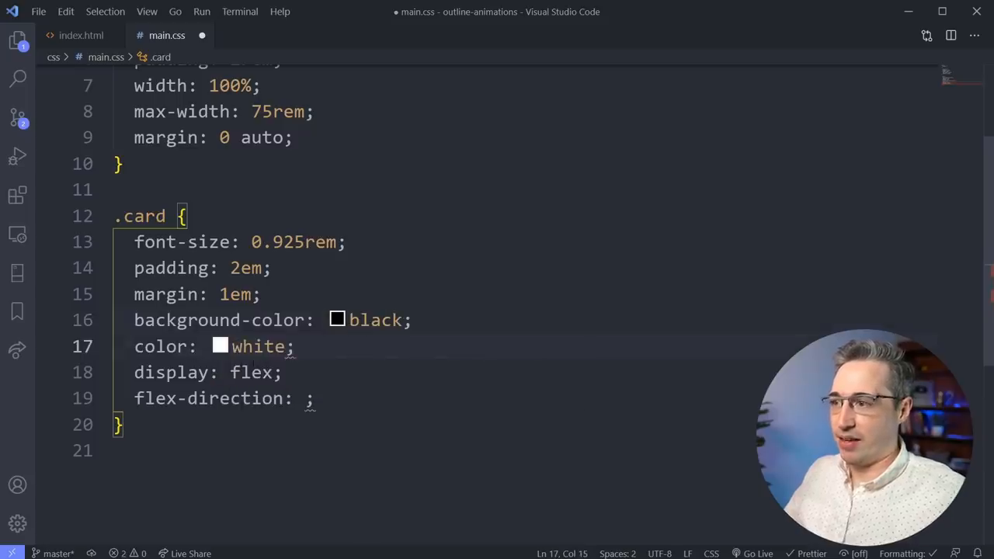
pyautogui.click(305, 397)
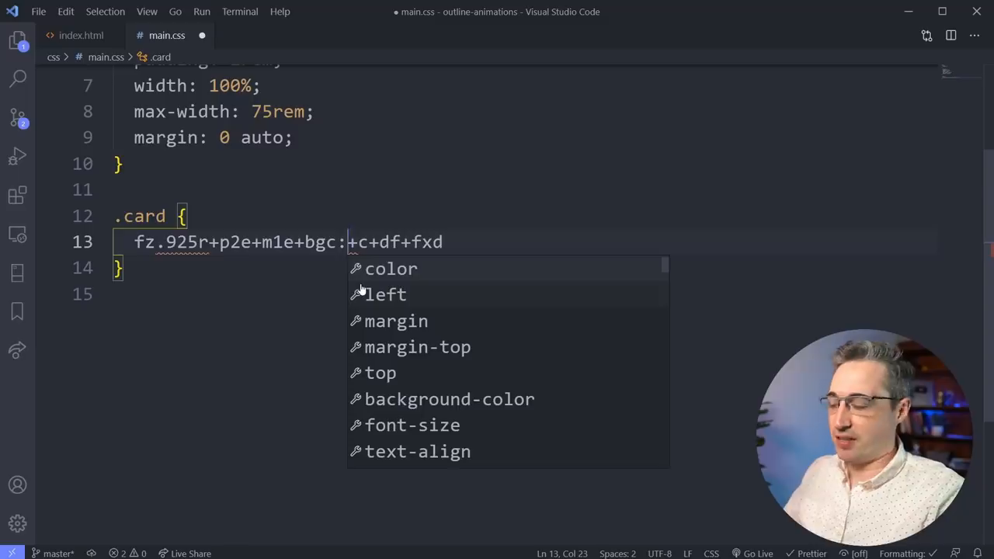
# Edit the chain to bgc:red, c:black and fxd, then expand it into seven declarations.
pyautogui.write('red')
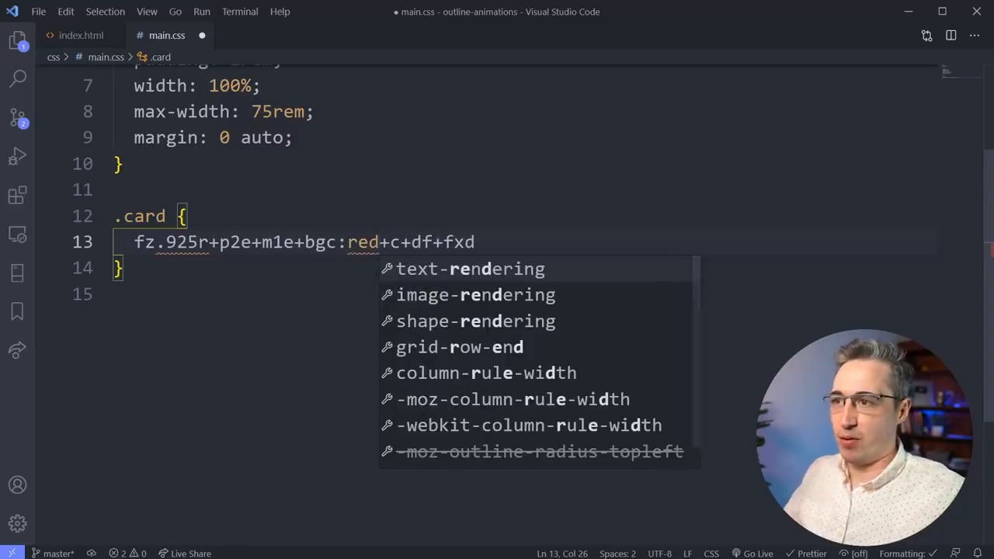
pyautogui.write(':black')
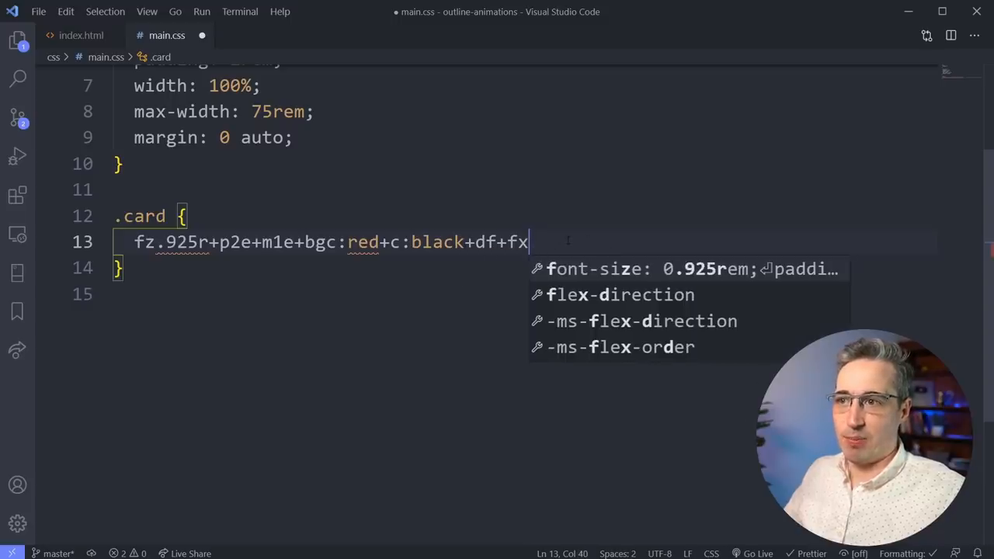
pyautogui.write('d')
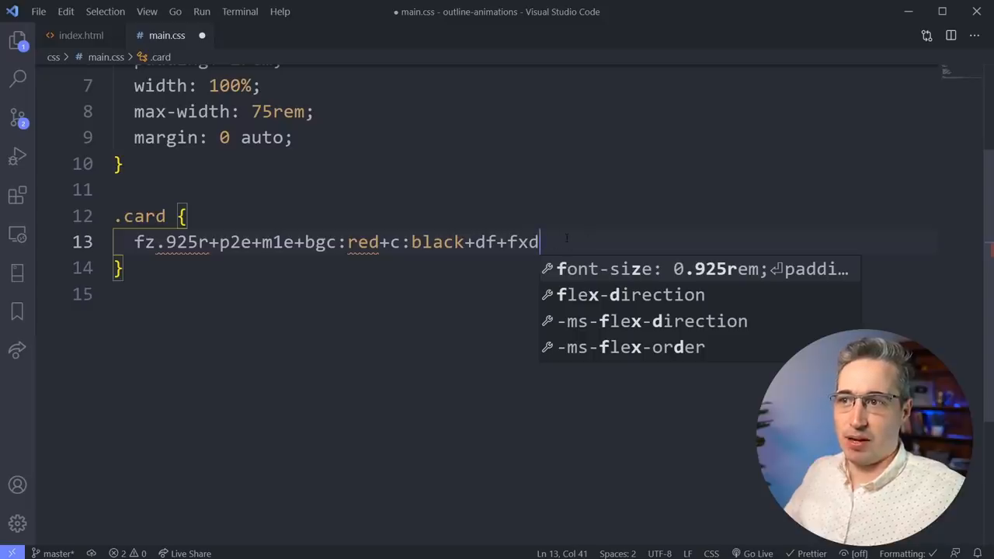
pyautogui.press('Tab')
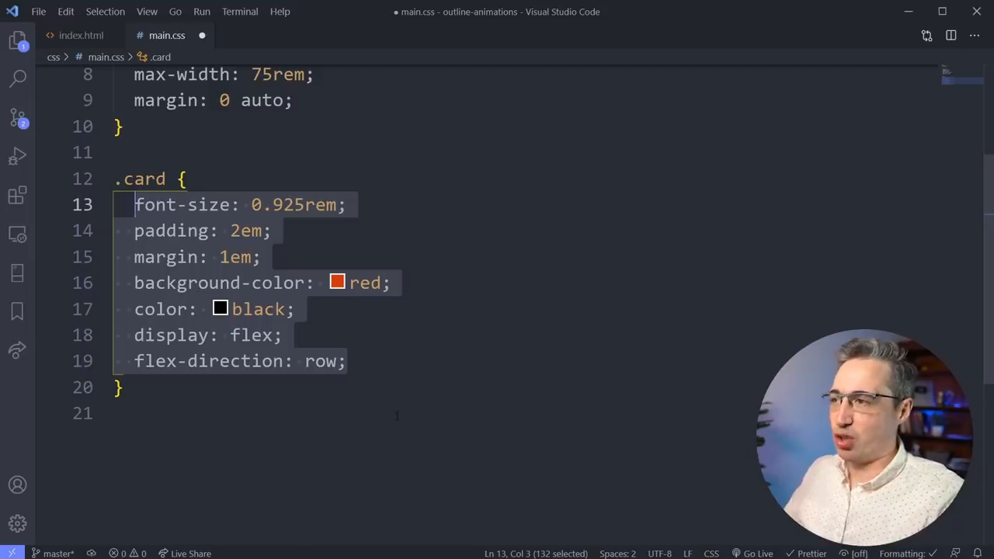
# Begin a new chain fz:.925r+p2e+m1r with 1rem margin.
pyautogui.write('fz')
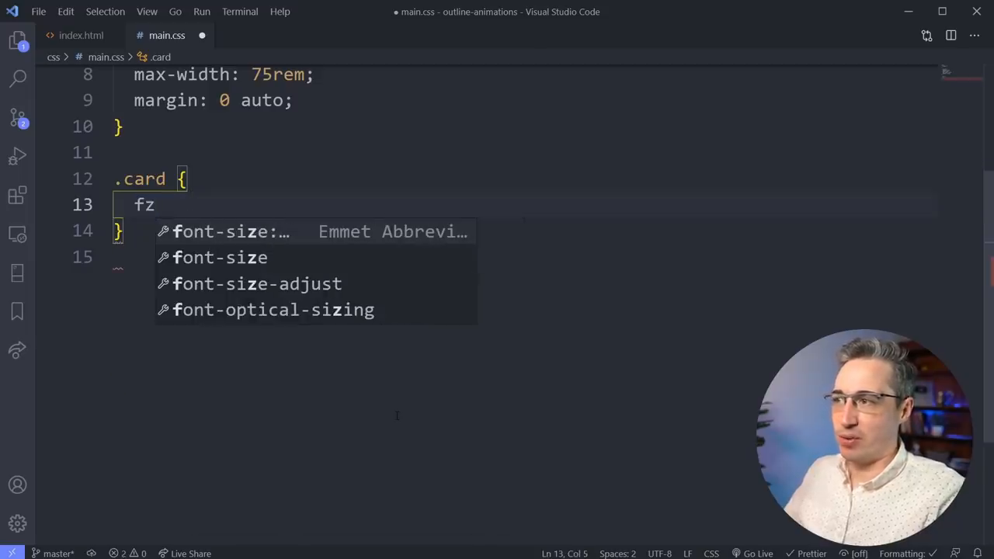
pyautogui.write(':.')
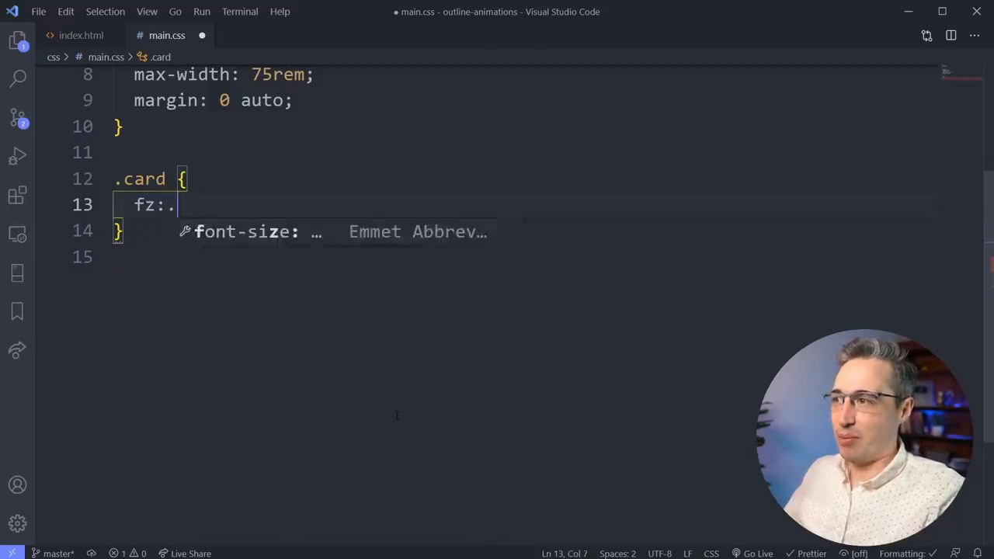
pyautogui.write('925')
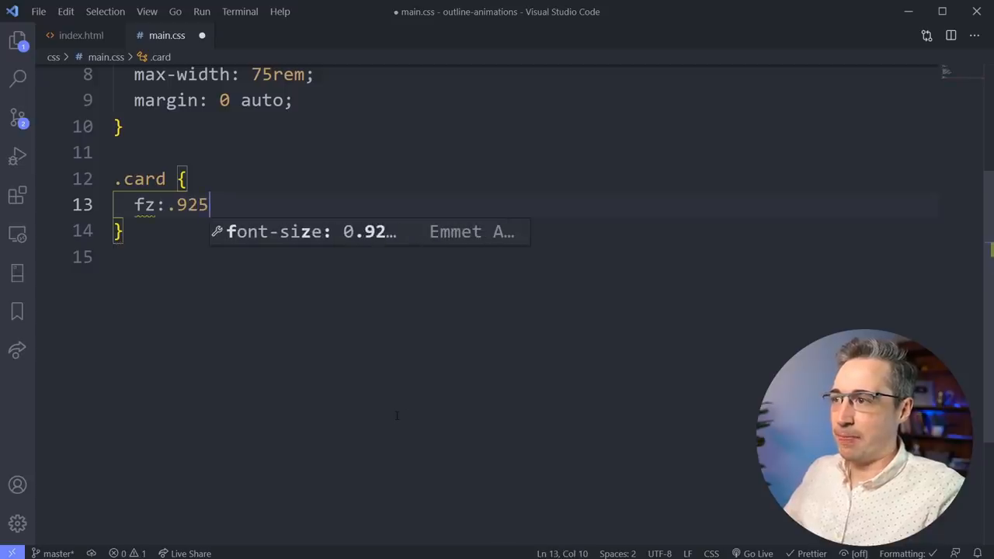
pyautogui.write('r')
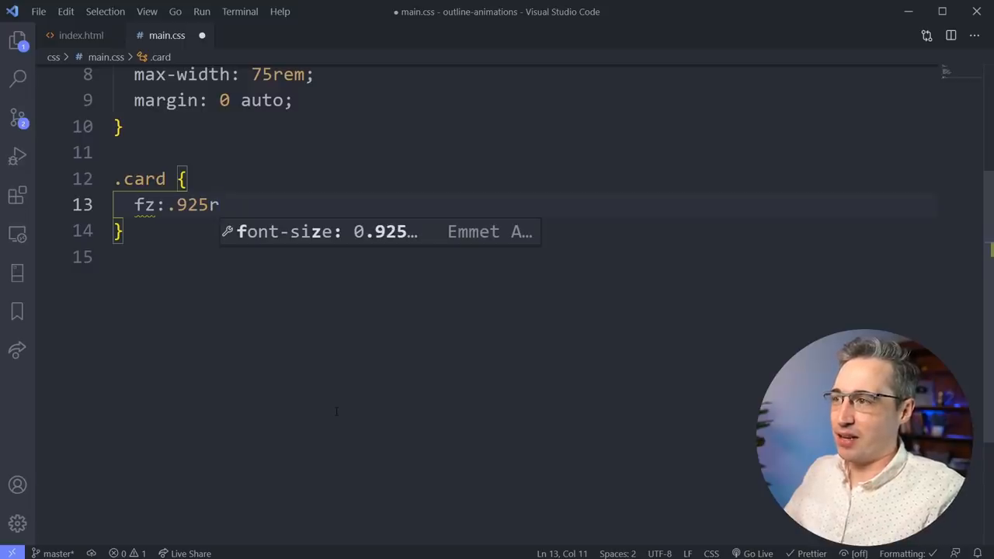
pyautogui.write('+p')
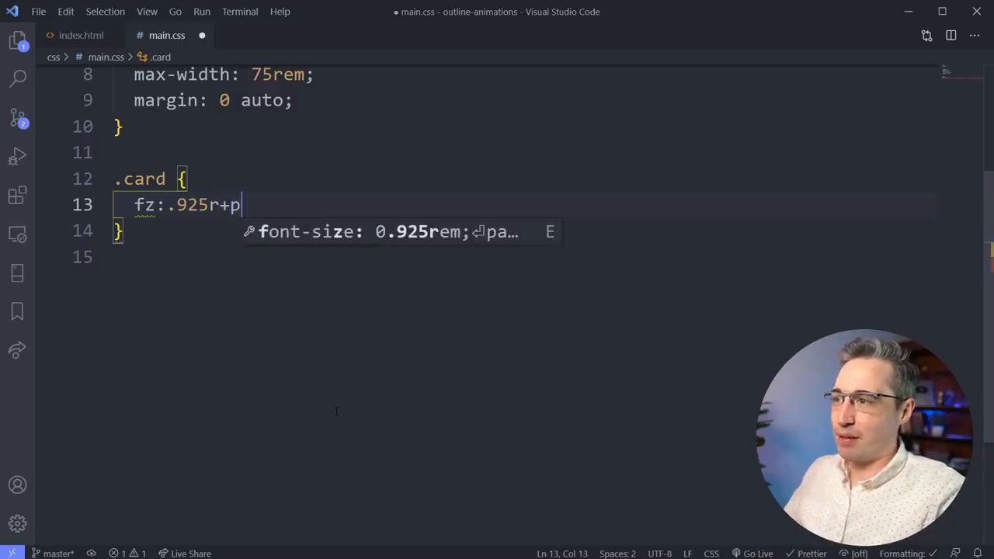
pyautogui.write('2e+')
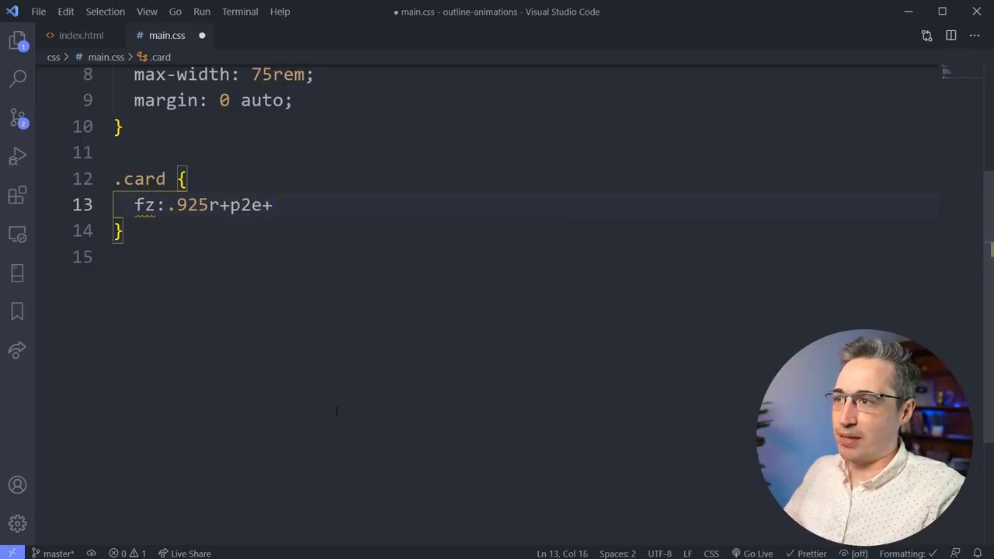
pyautogui.write('m1r')
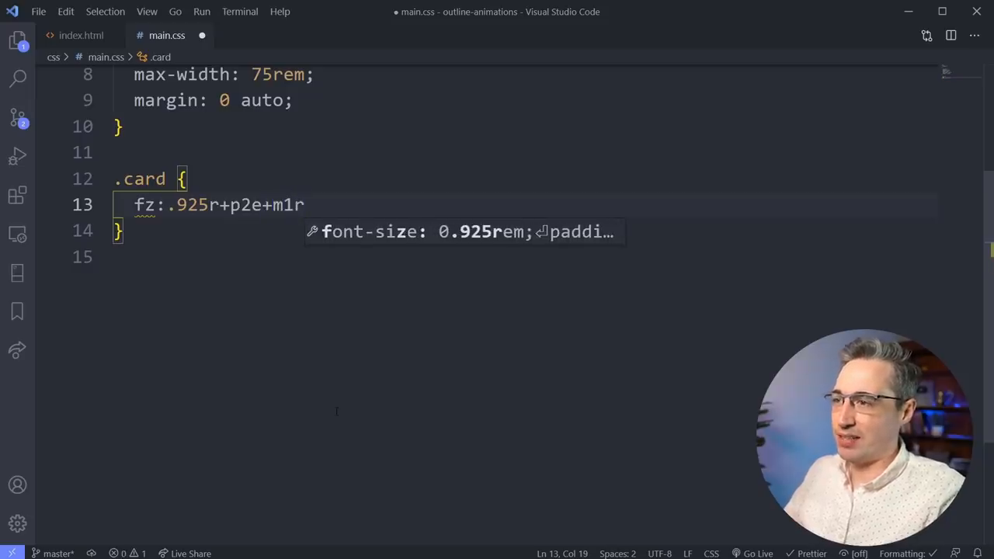
# Finish the chain with c:red+bg:black+df+fxd and expand it into full declarations.
pyautogui.write('+c:')
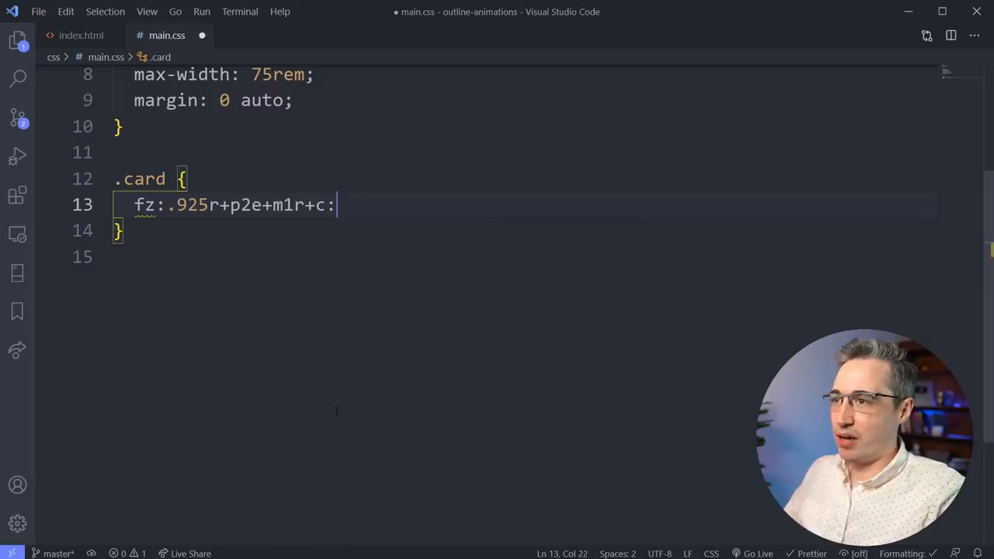
pyautogui.write('red+bg')
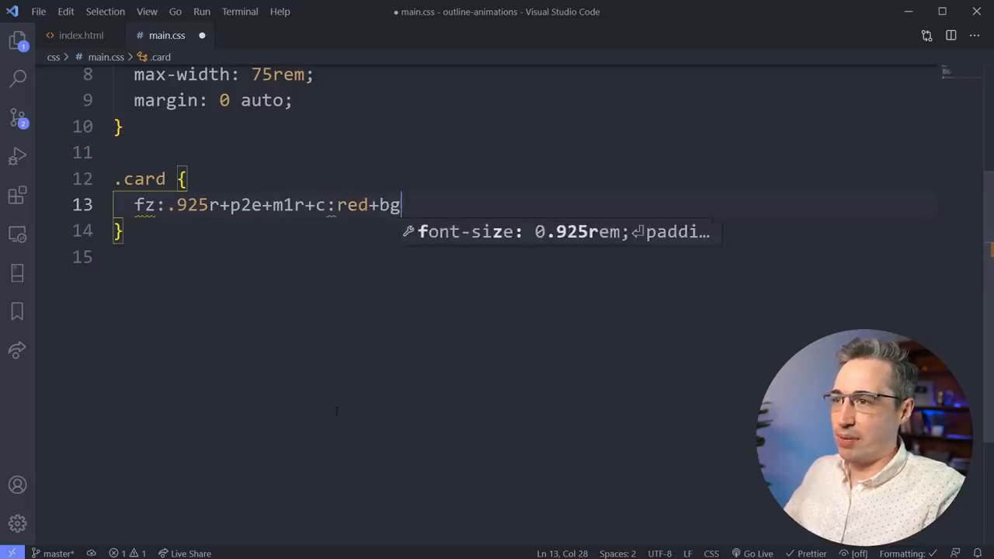
pyautogui.write(':')
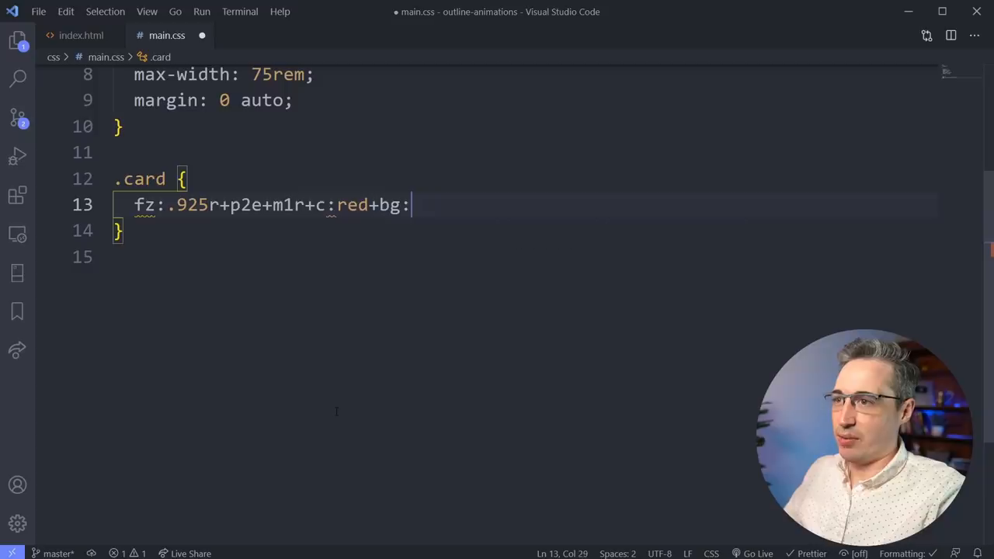
pyautogui.press('Backspace')
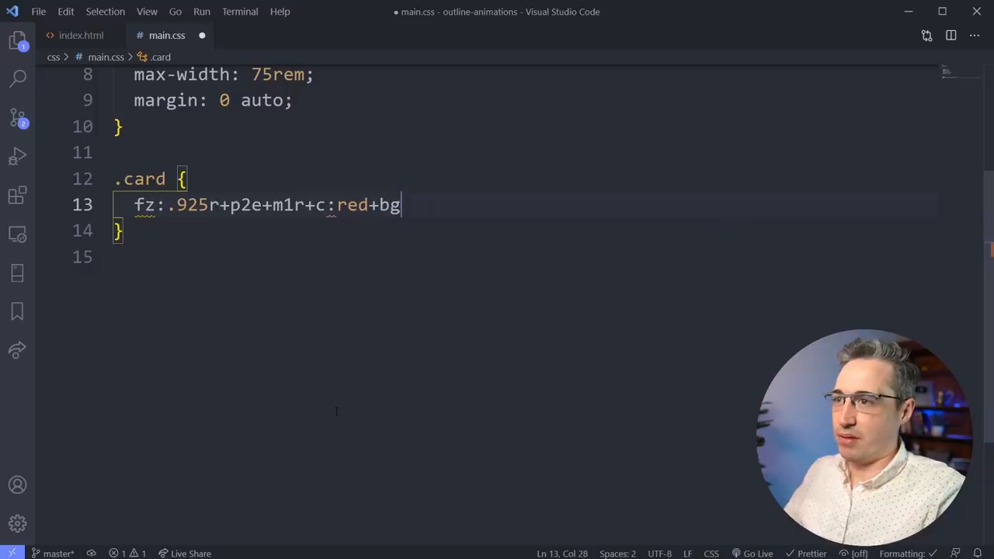
pyautogui.write(':b')
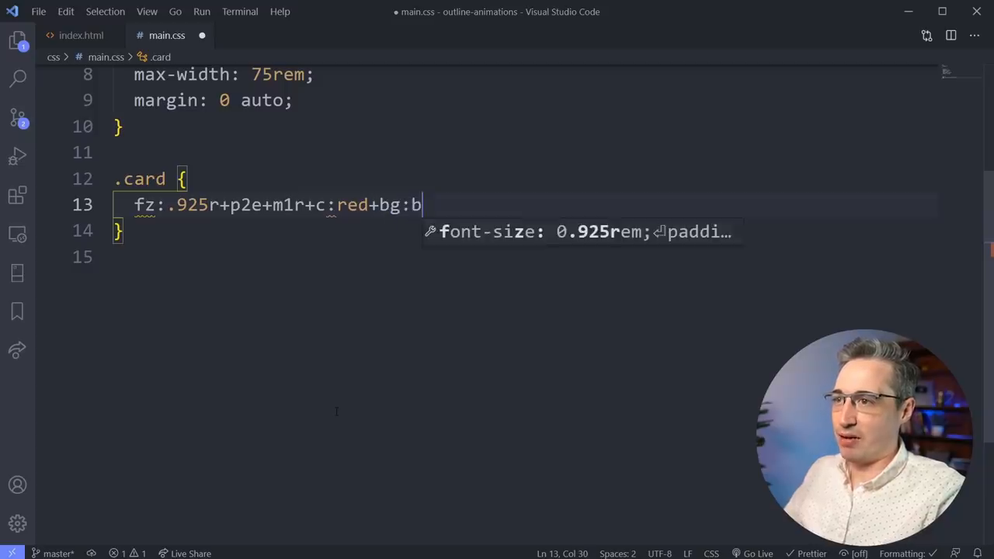
pyautogui.write('lack')
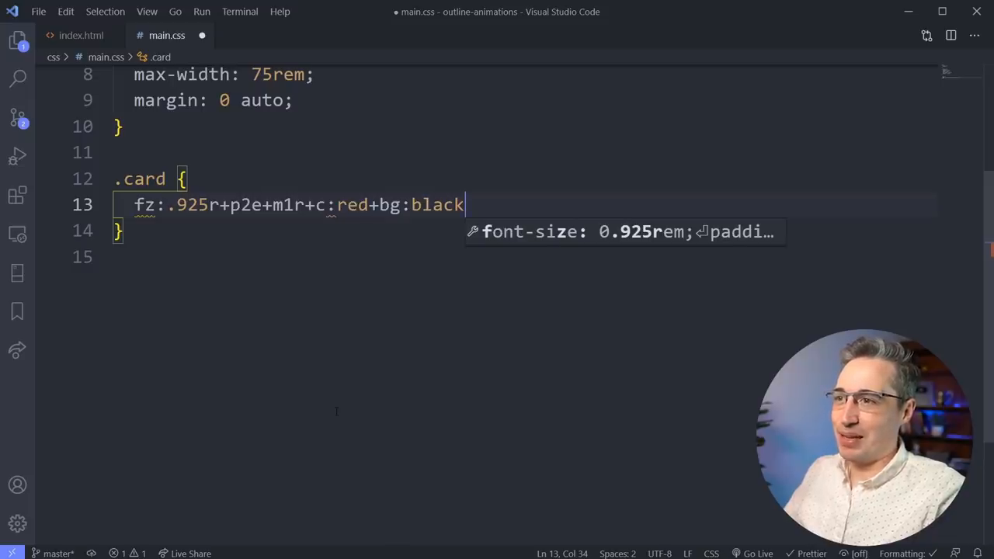
pyautogui.write('+')
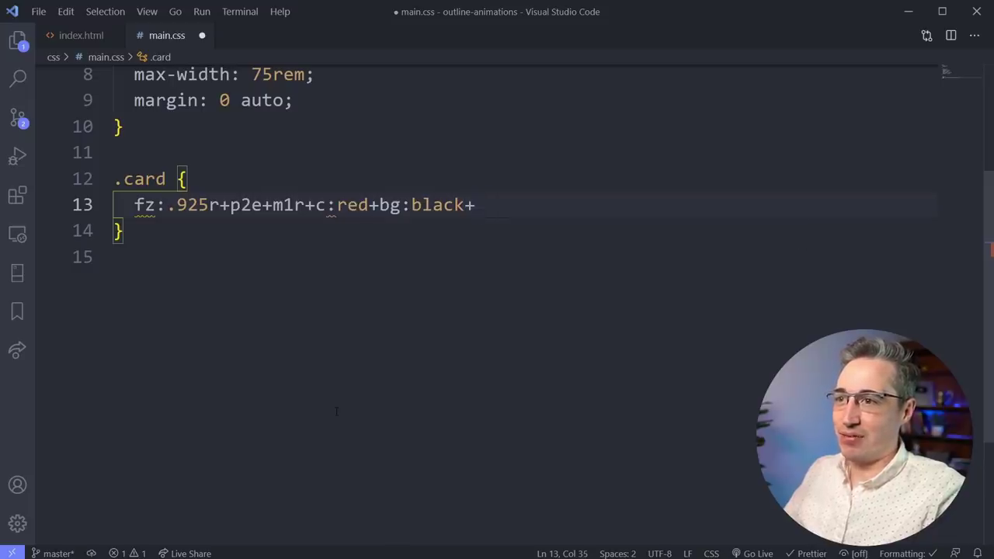
pyautogui.write('df+')
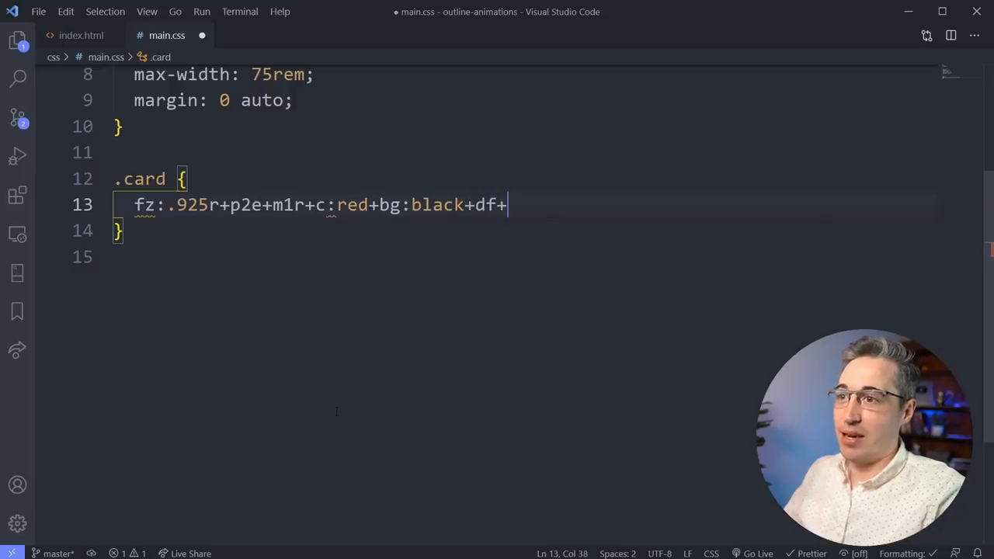
pyautogui.write('fxd')
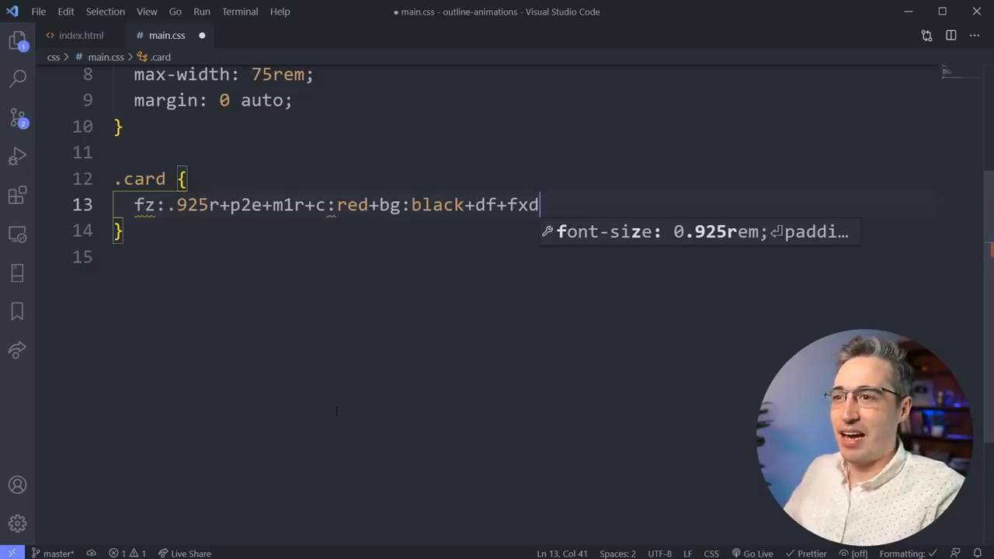
pyautogui.press('Tab')
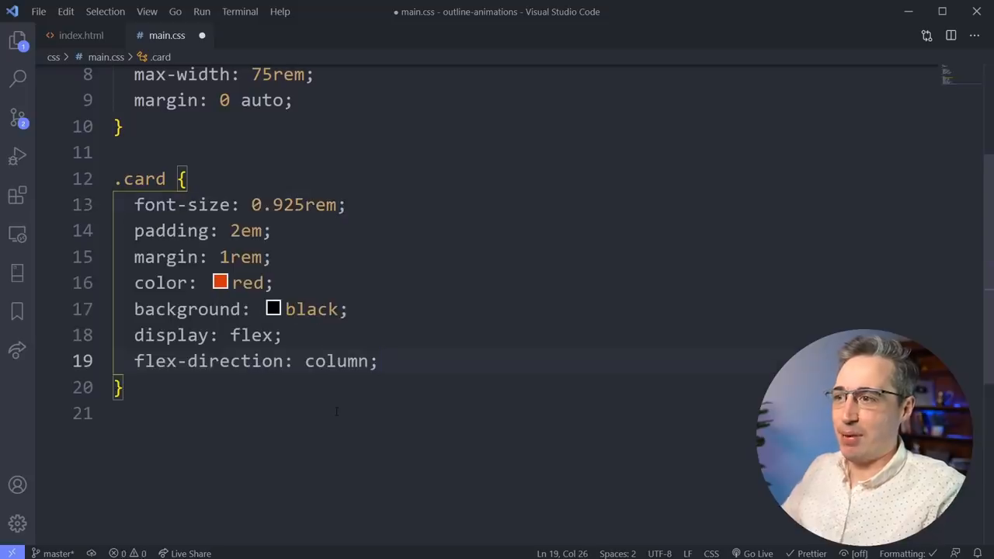